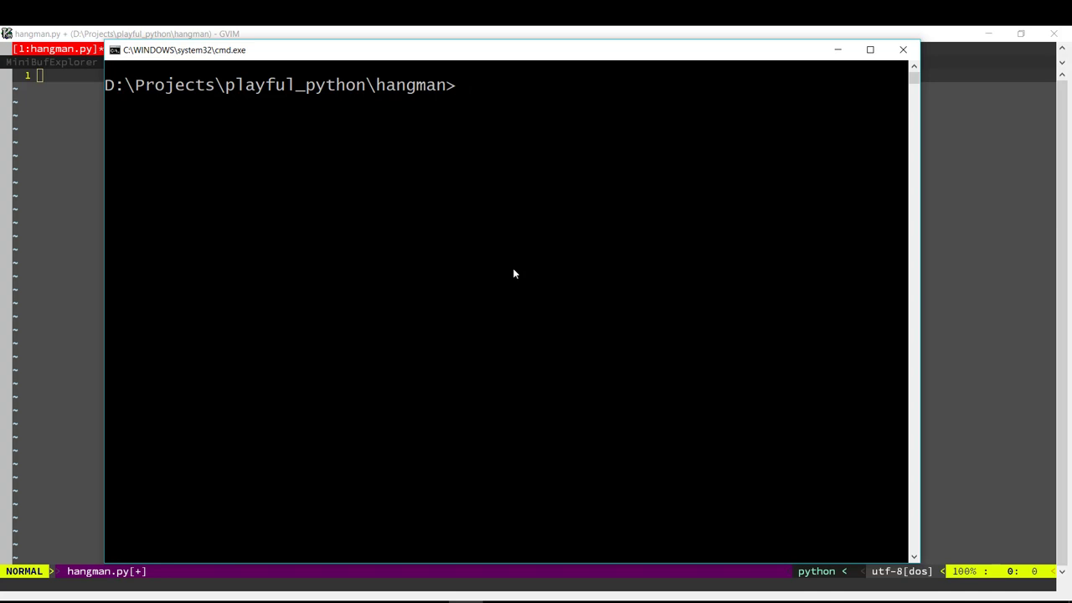
Run python hangman.py in Command Prompt to start the hangman game.
text(pyt)
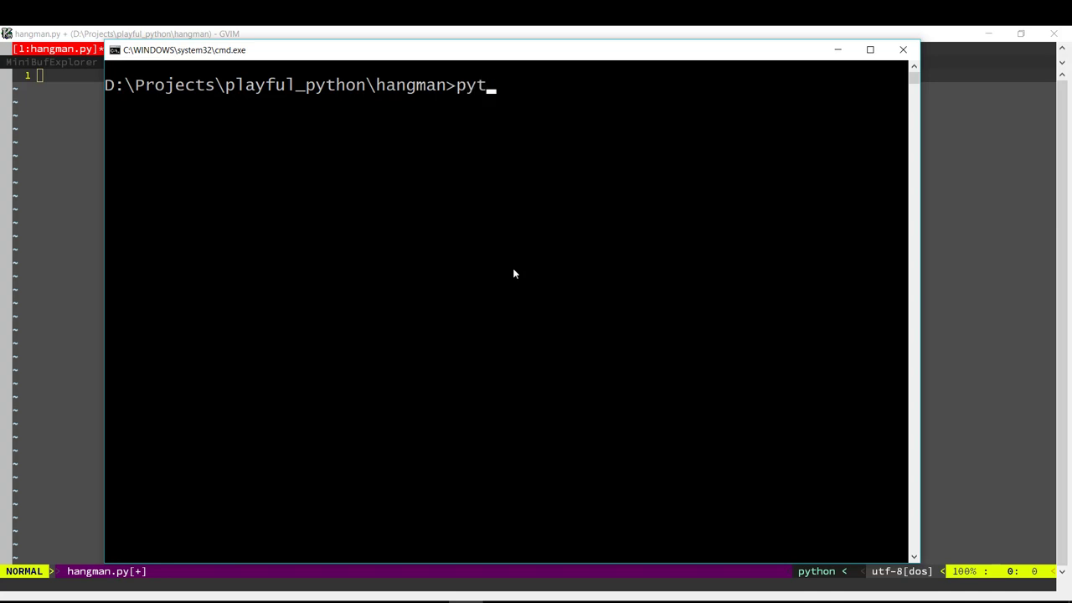
text(hon hangman.py)
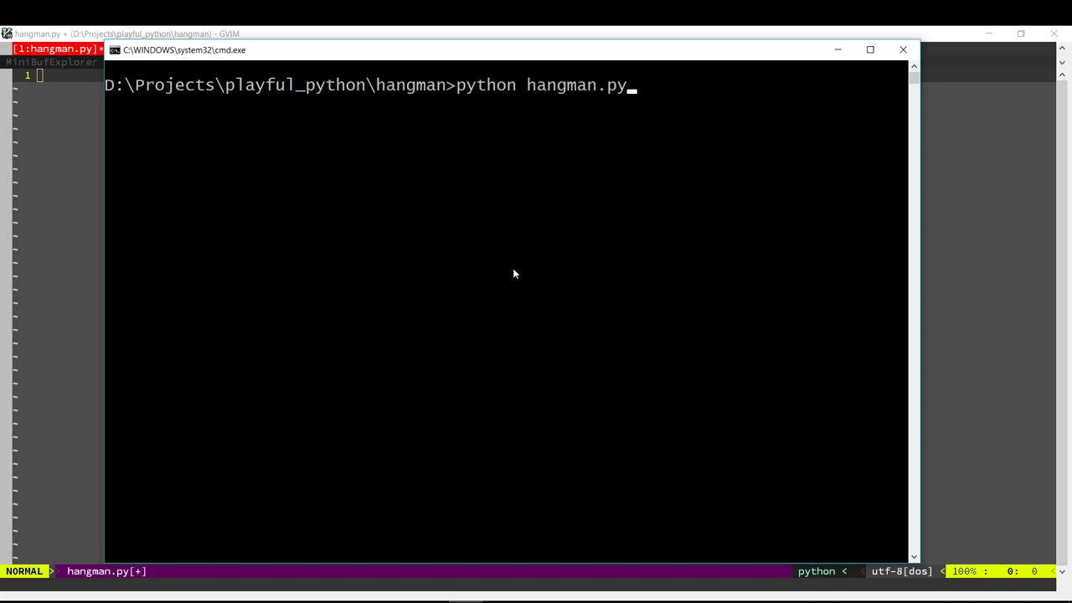
key(enter)
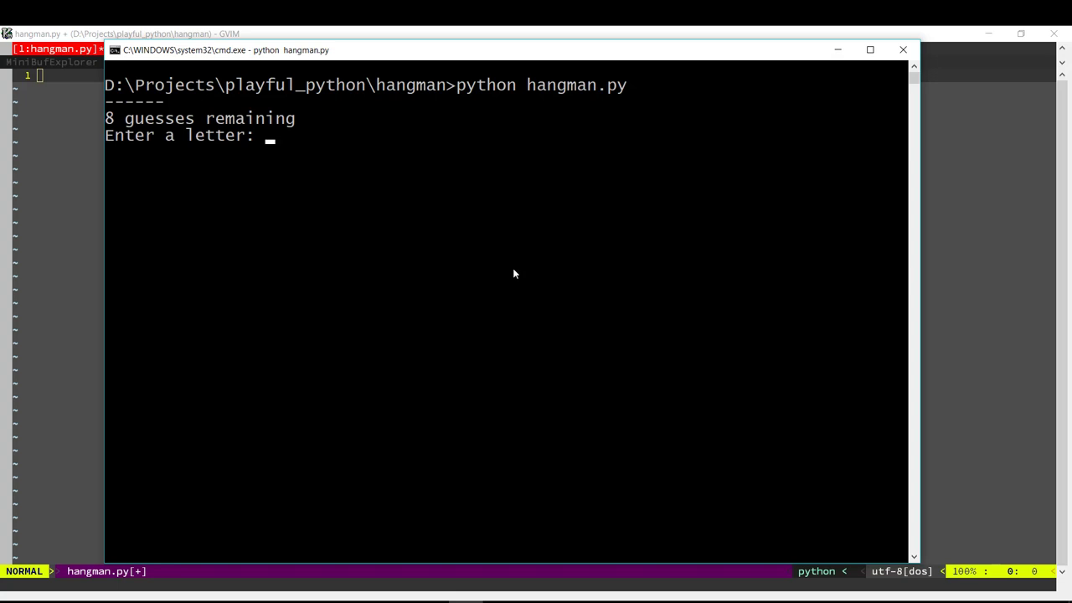
mouse_move(185, 177)
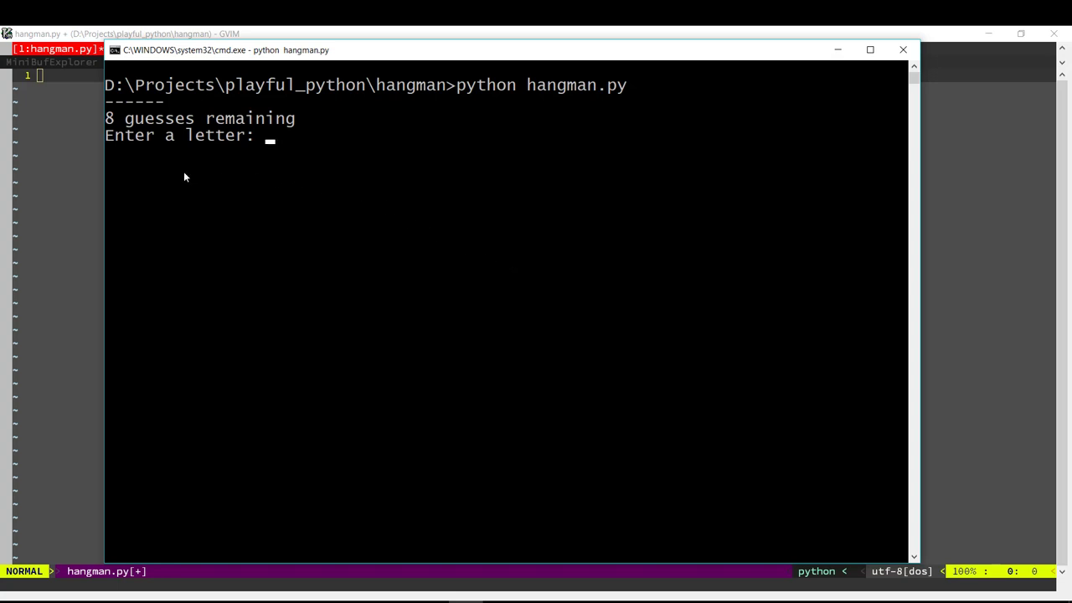
mouse_move(139, 110)
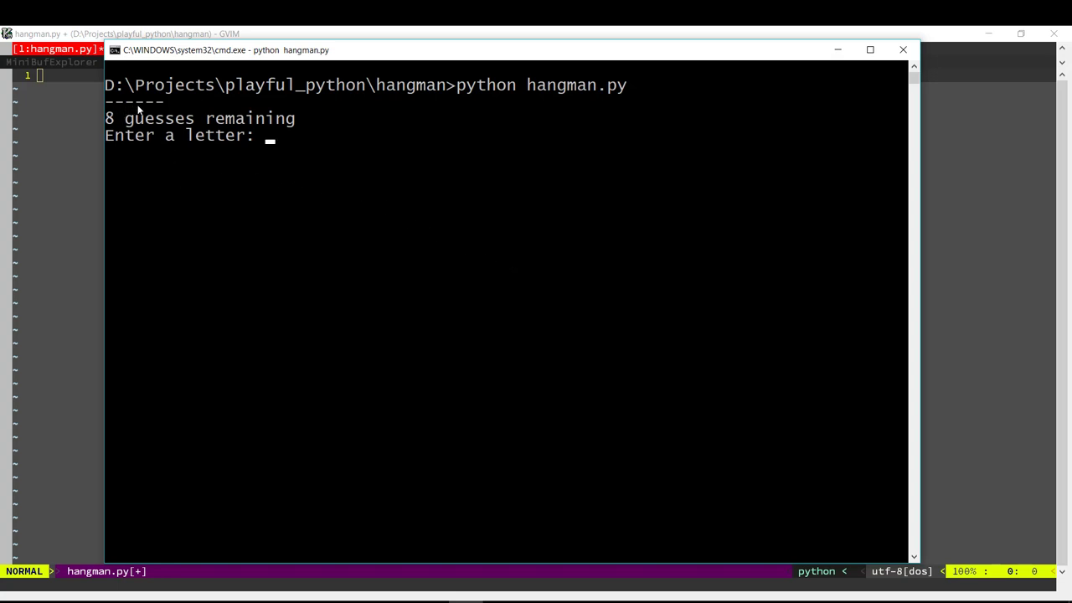
mouse_move(155, 138)
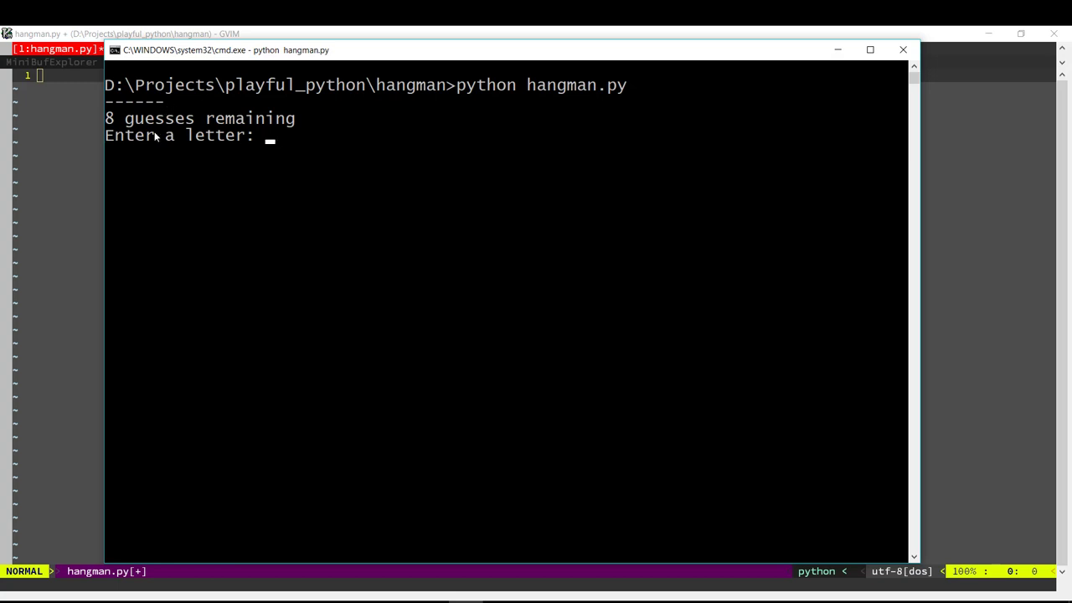
mouse_move(388, 286)
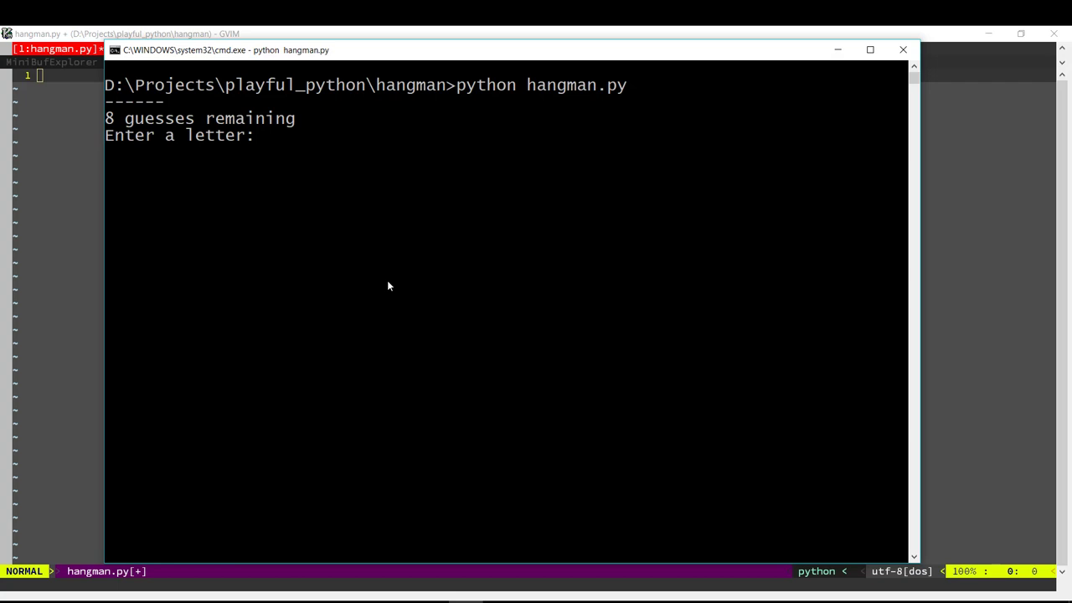
Guess letters a, n, s, t, p and d until the game reveals 'stupid'.
text(a)
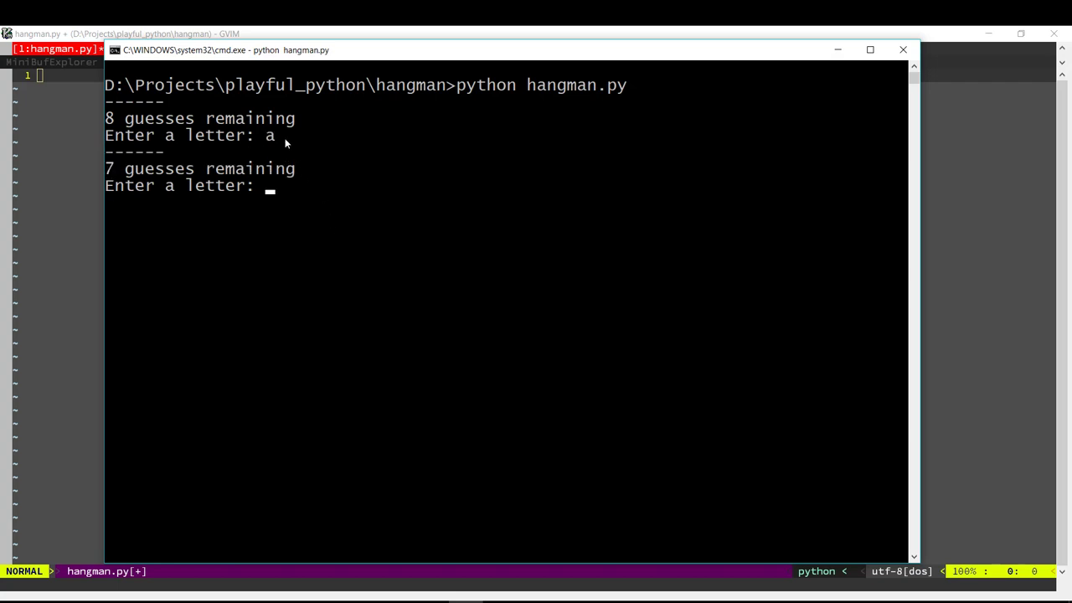
mouse_move(109, 161)
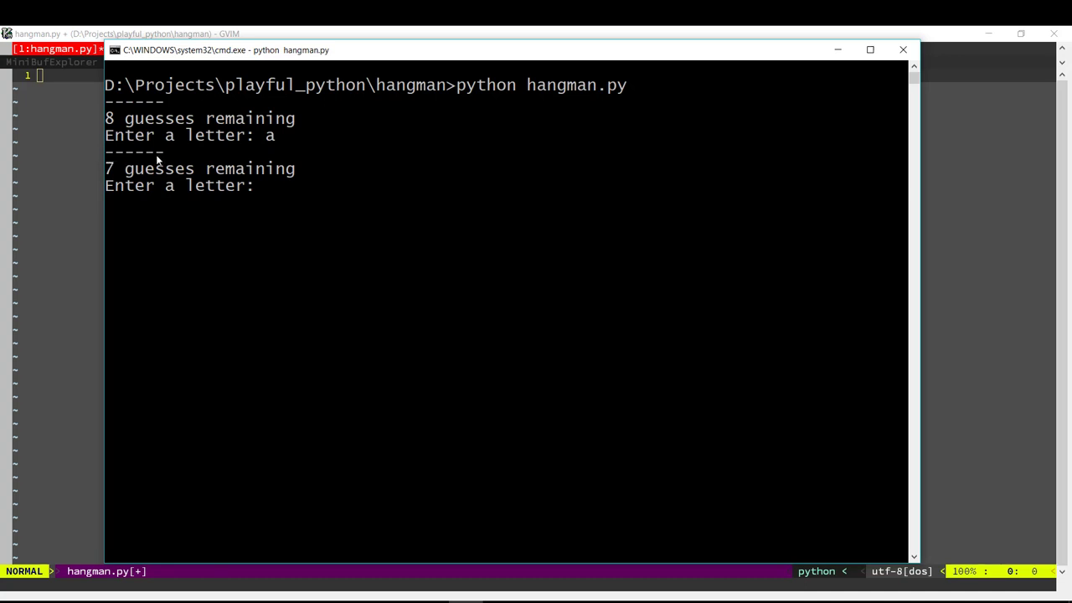
mouse_move(121, 179)
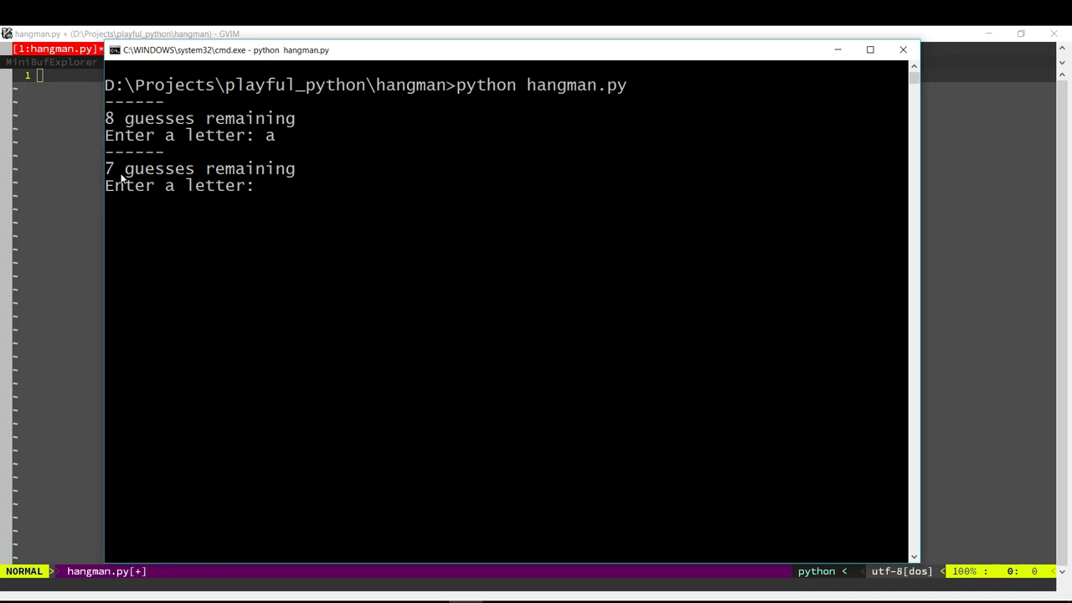
mouse_move(319, 303)
text(e)
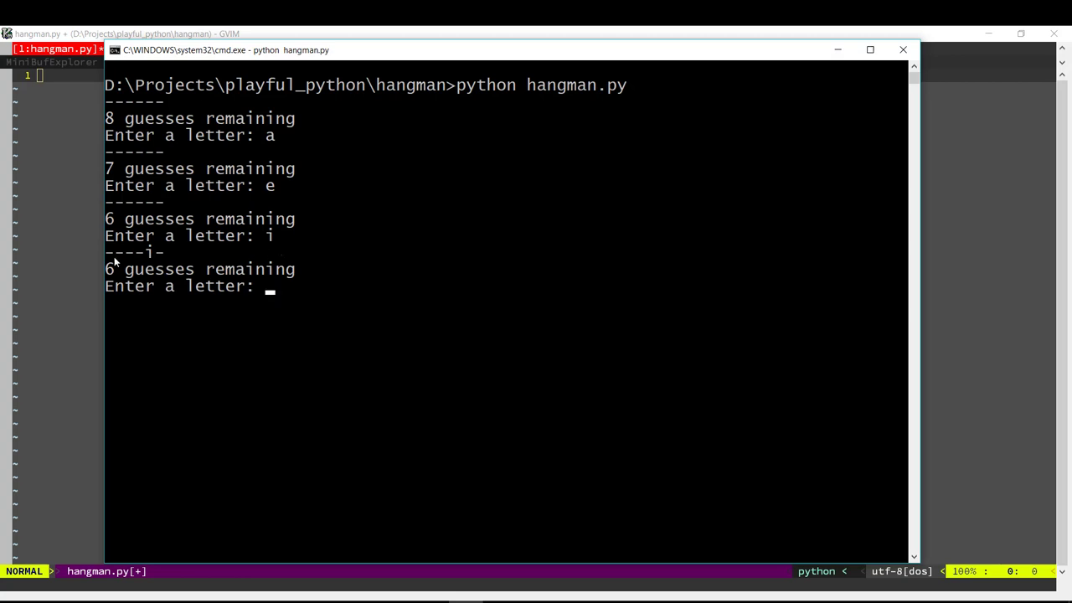
mouse_move(145, 258)
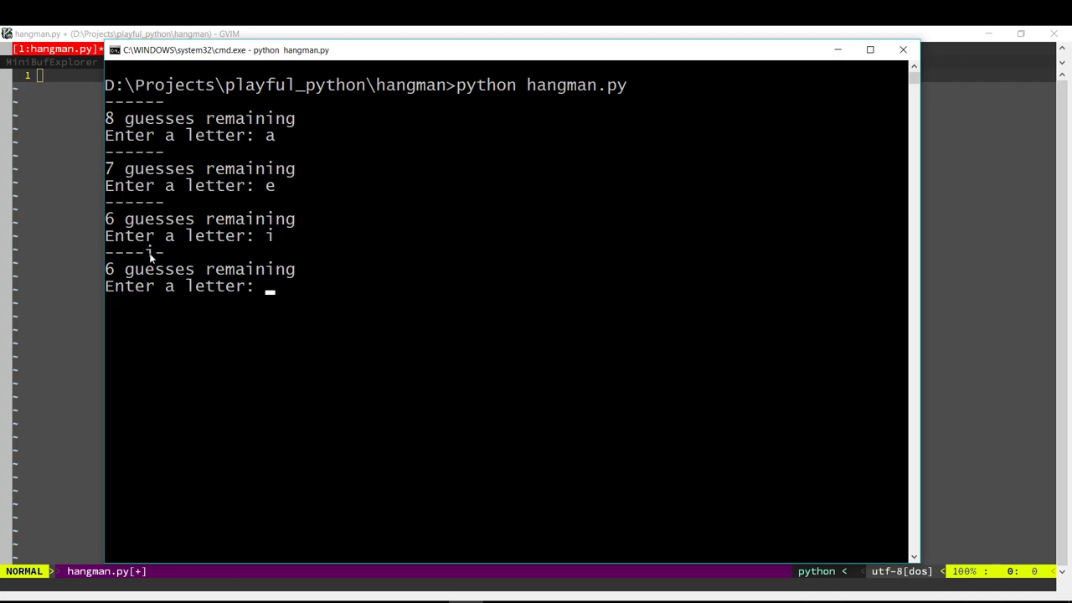
mouse_move(387, 327)
text(o)
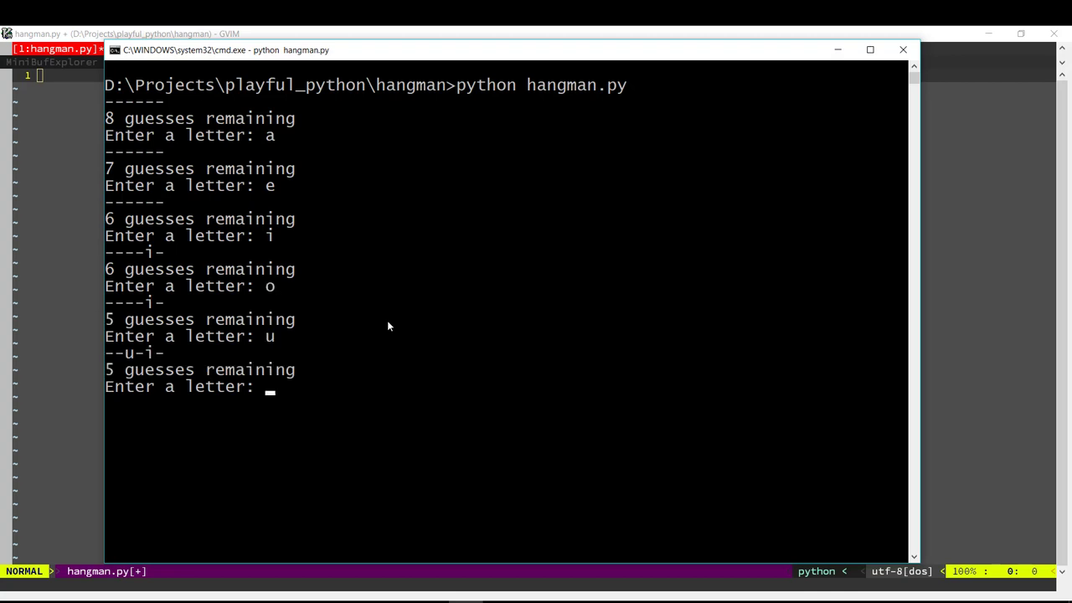
text(n)
text(r)
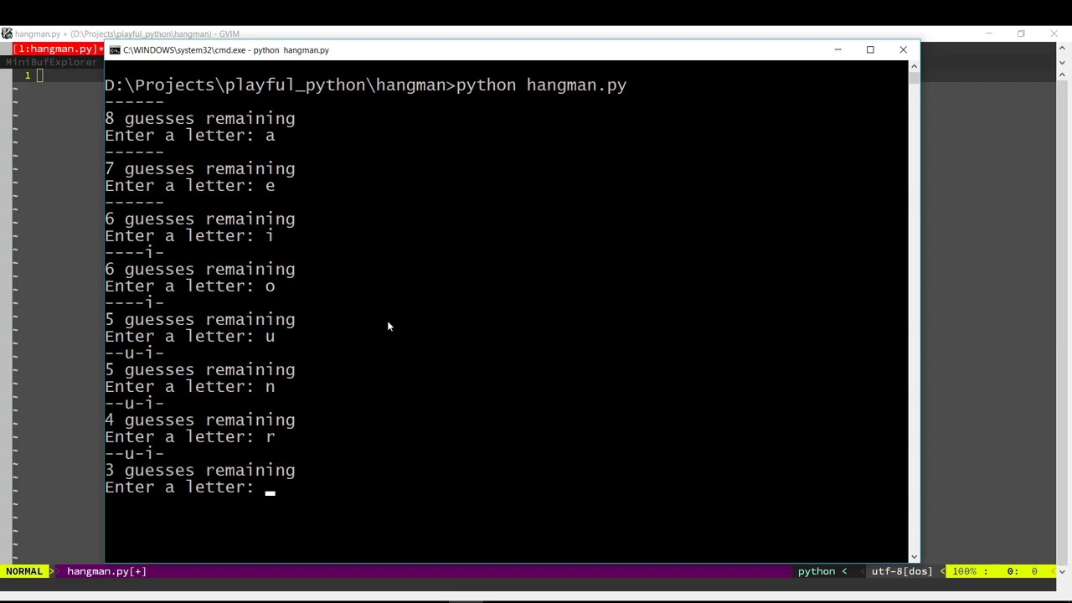
text(s)
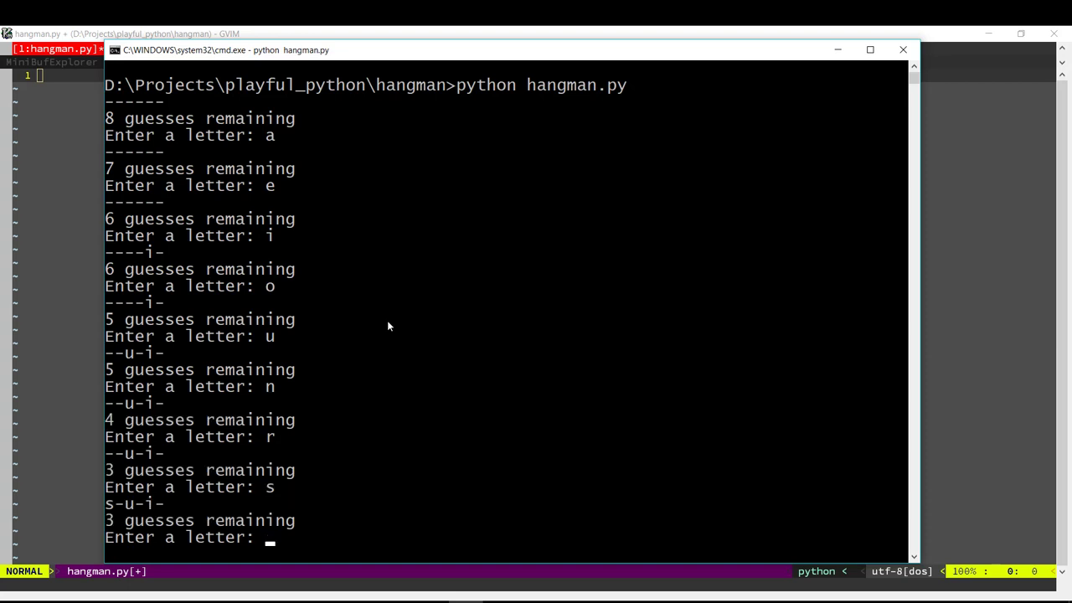
text(t)
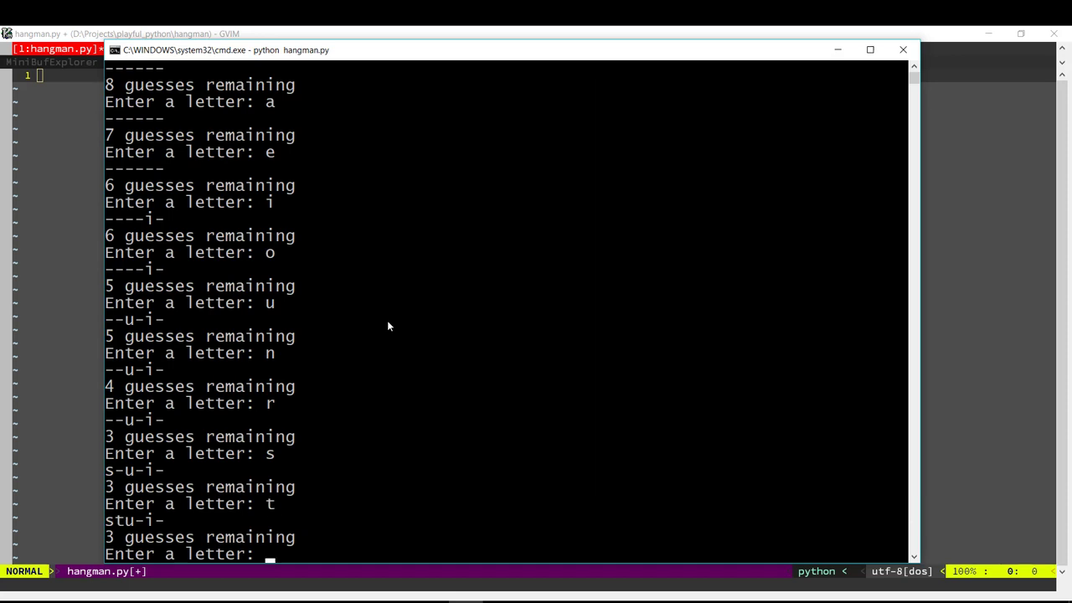
text(p)
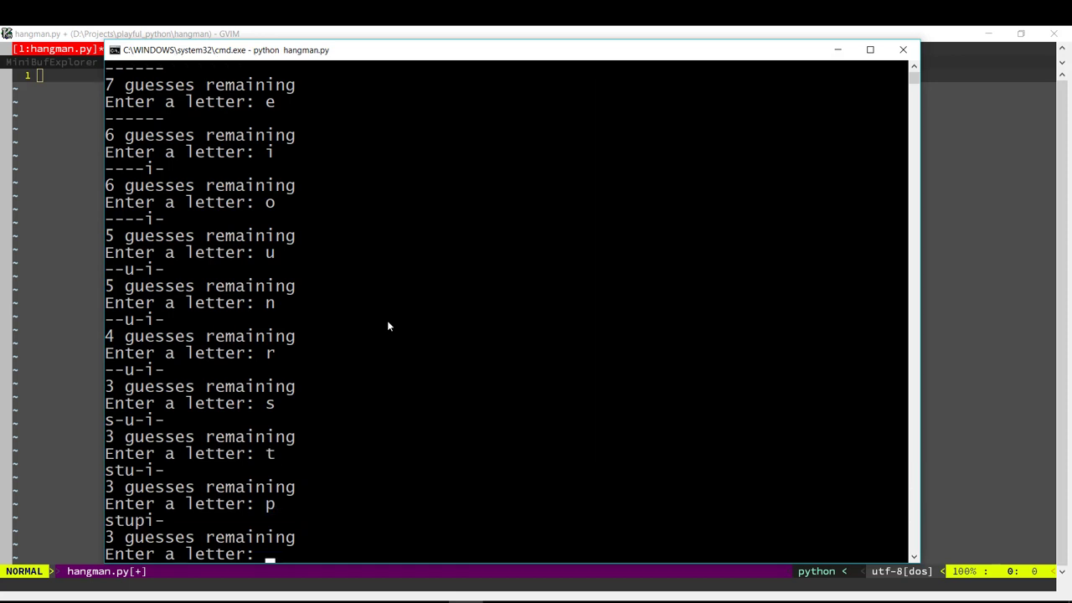
text(d)
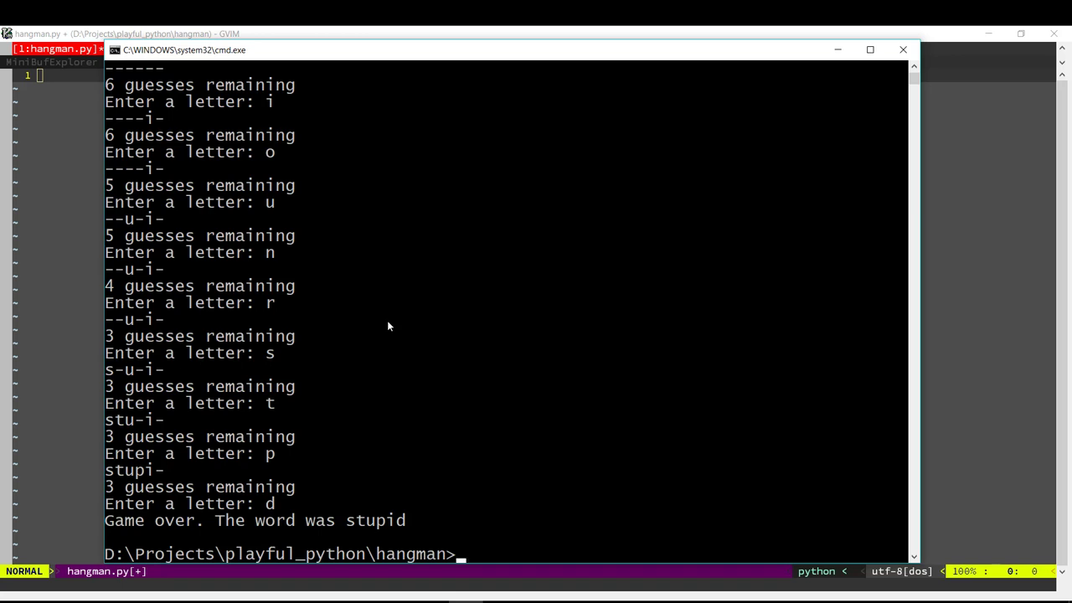
mouse_move(308, 29)
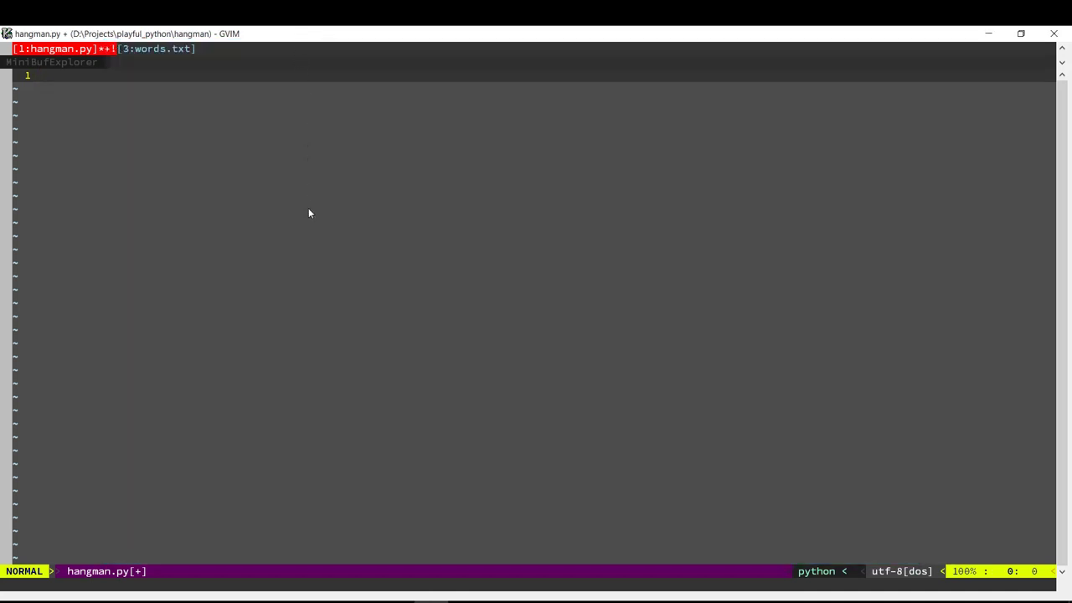
text(:b)
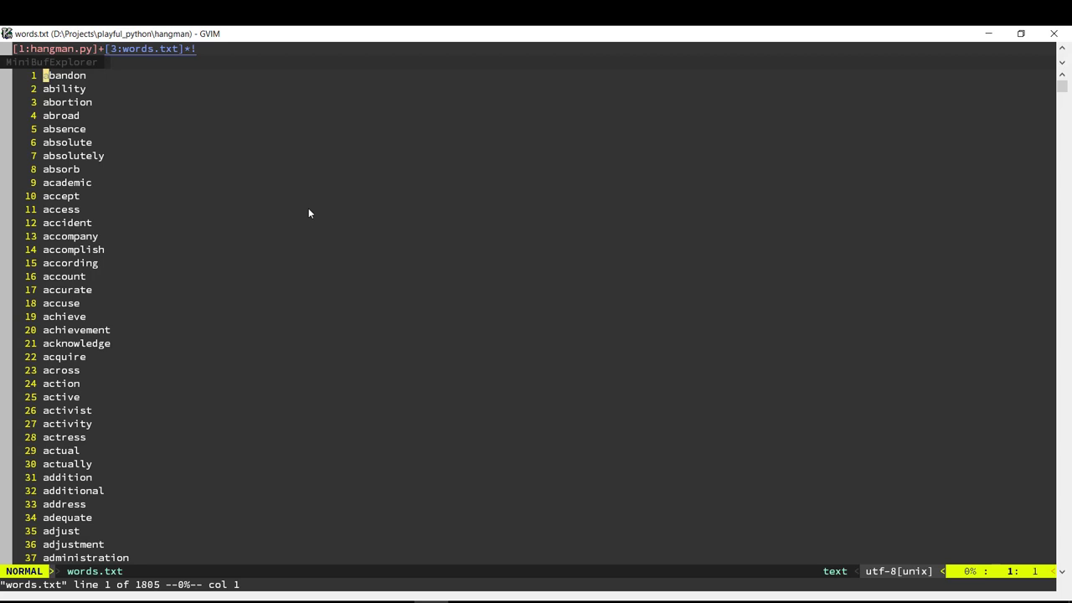
key(j)
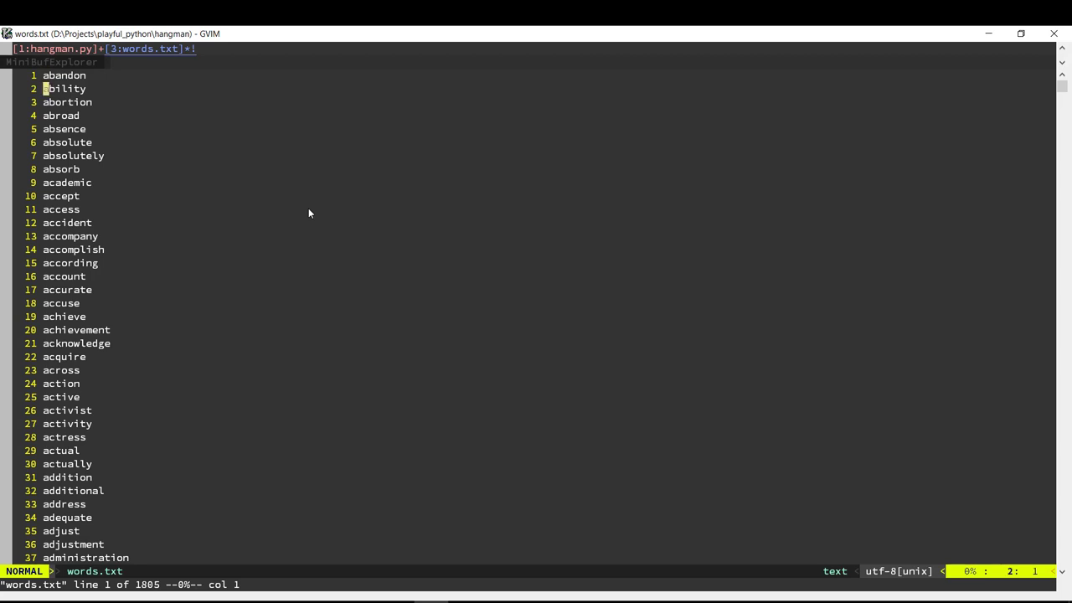
scroll(down, 3)
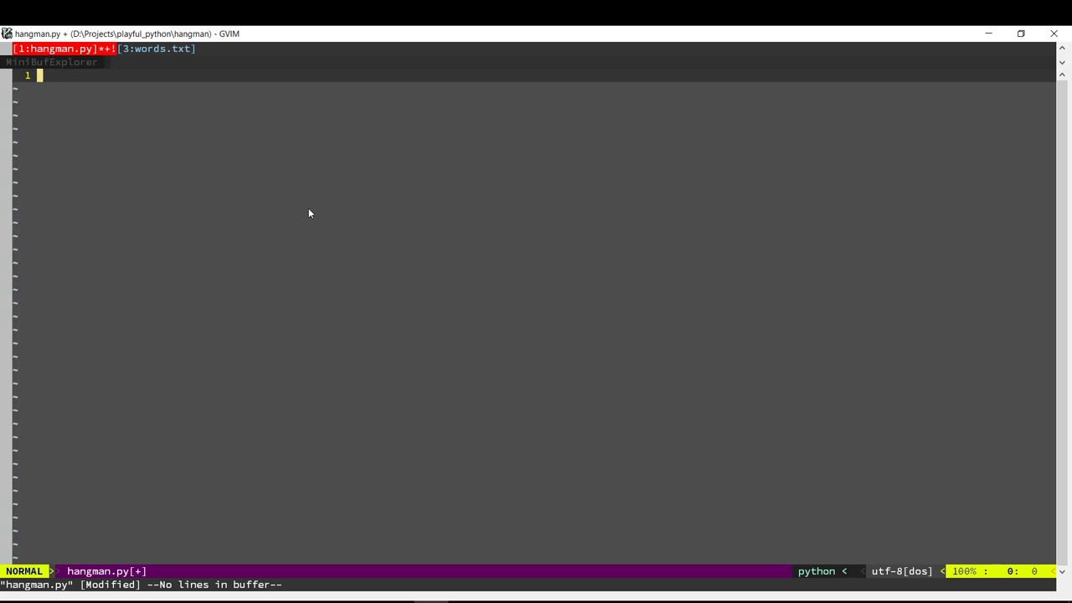
Read words.txt into a words list with open(...).read().split().
text(open("wo)
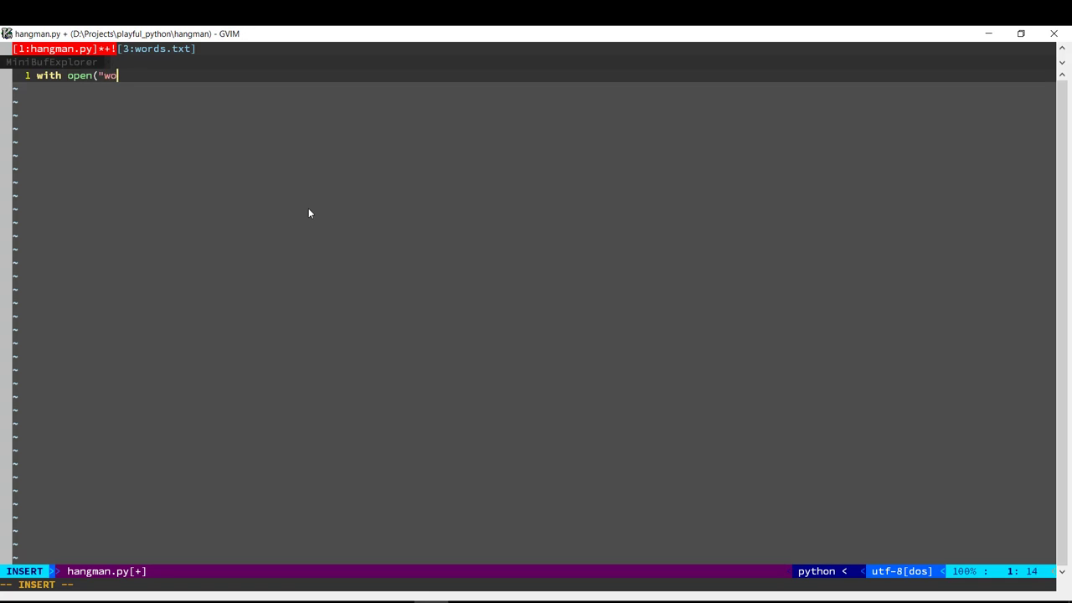
text(rds.txt") as f:)
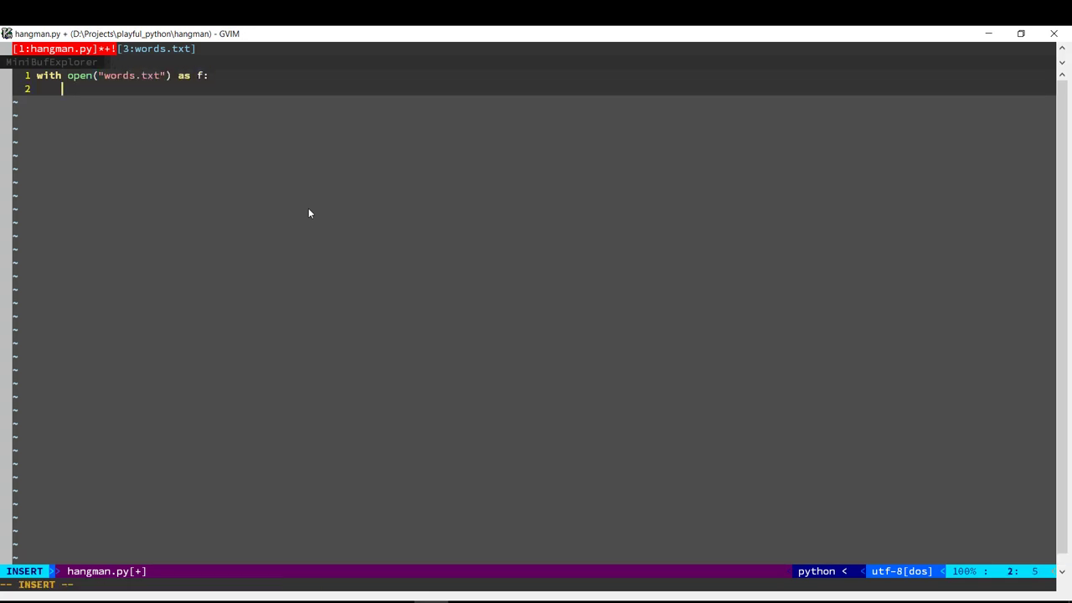
text(words = f.)
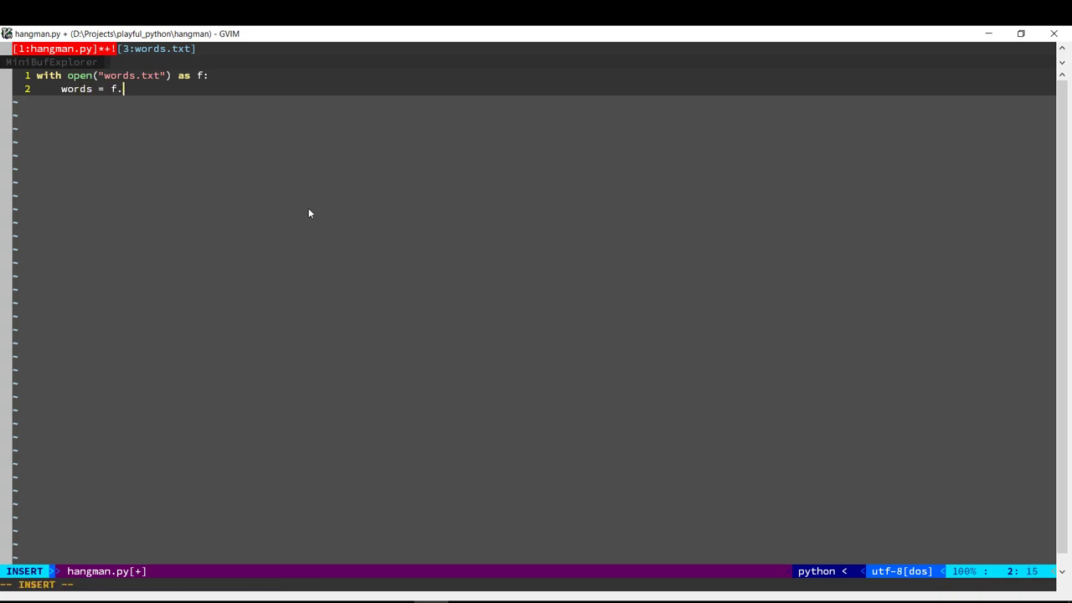
text(read().split())
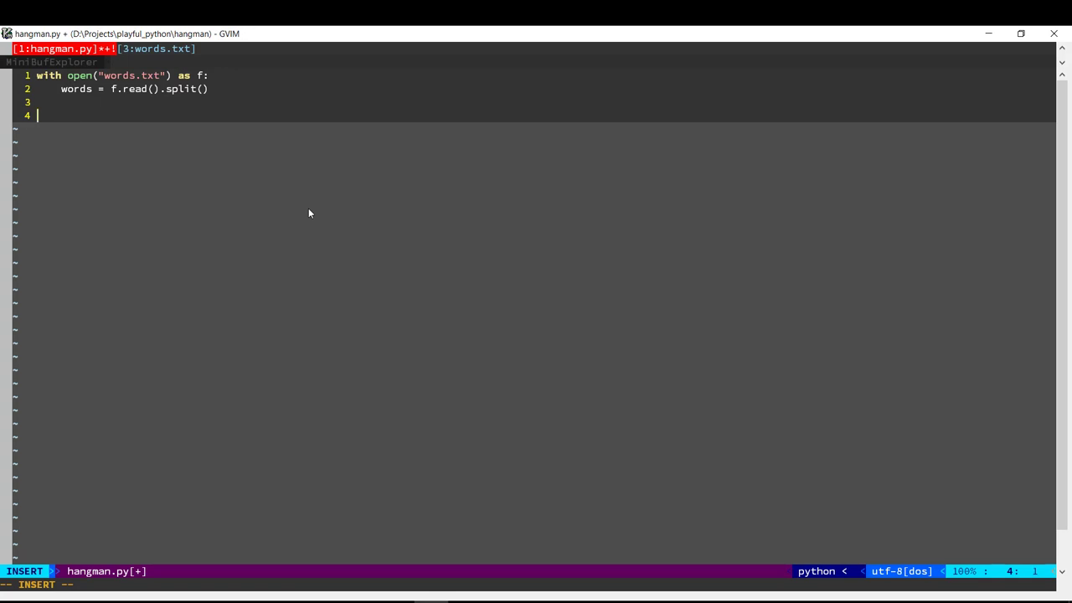
Set word = random.choice(words) and add import random at the top.
text(word = random)
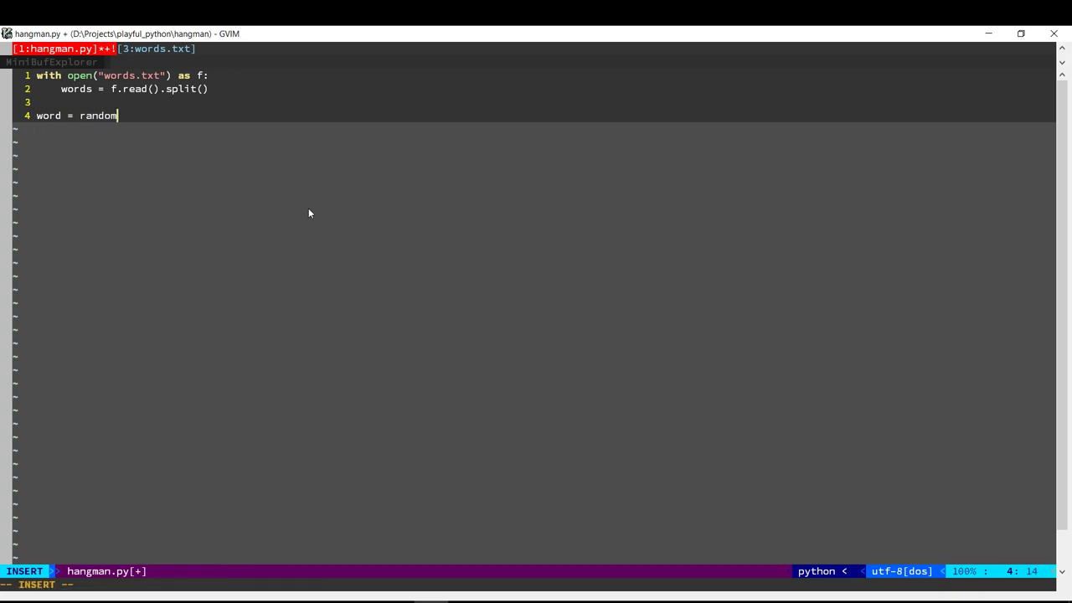
text(.choice(w)
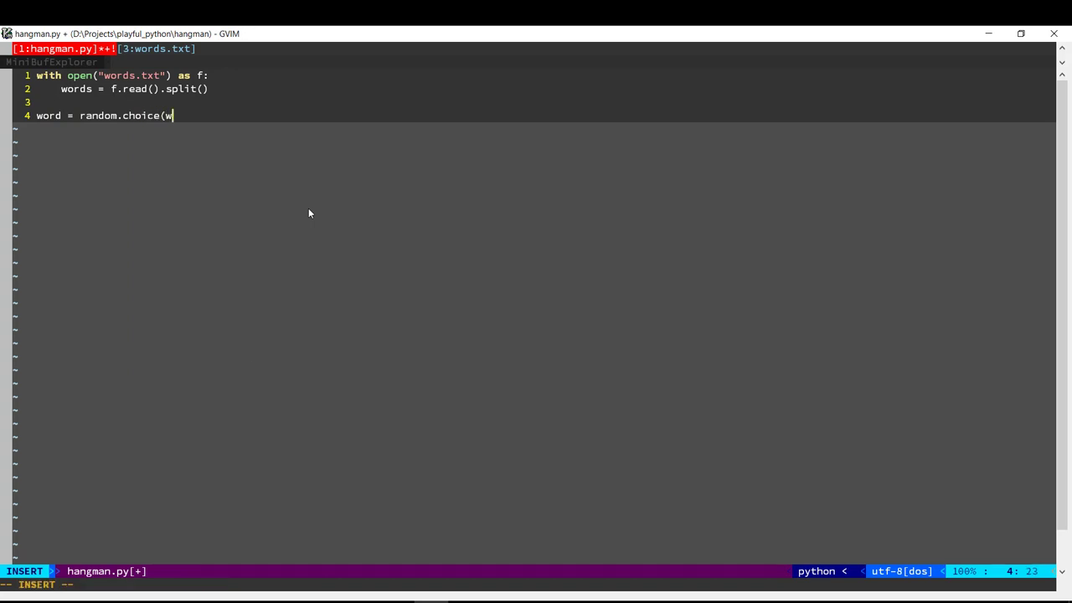
text(ords))
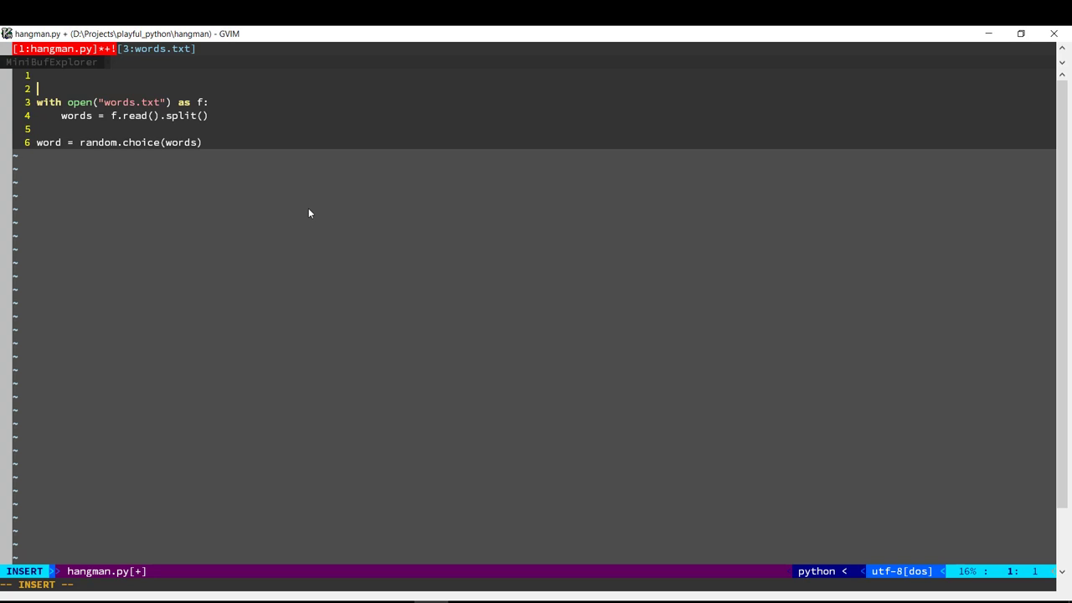
text(import random)
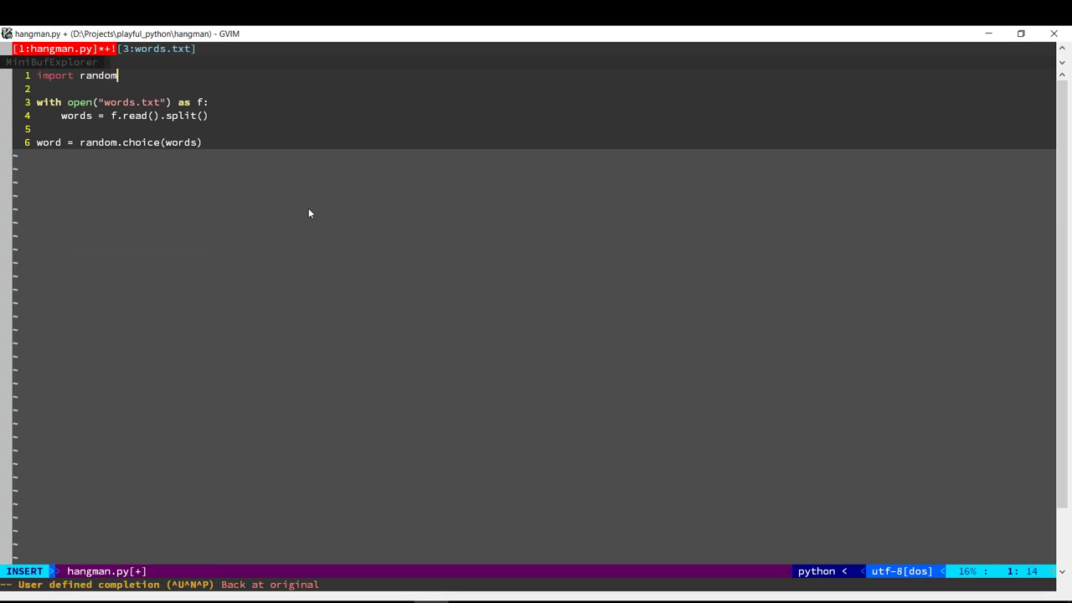
text(.choice)
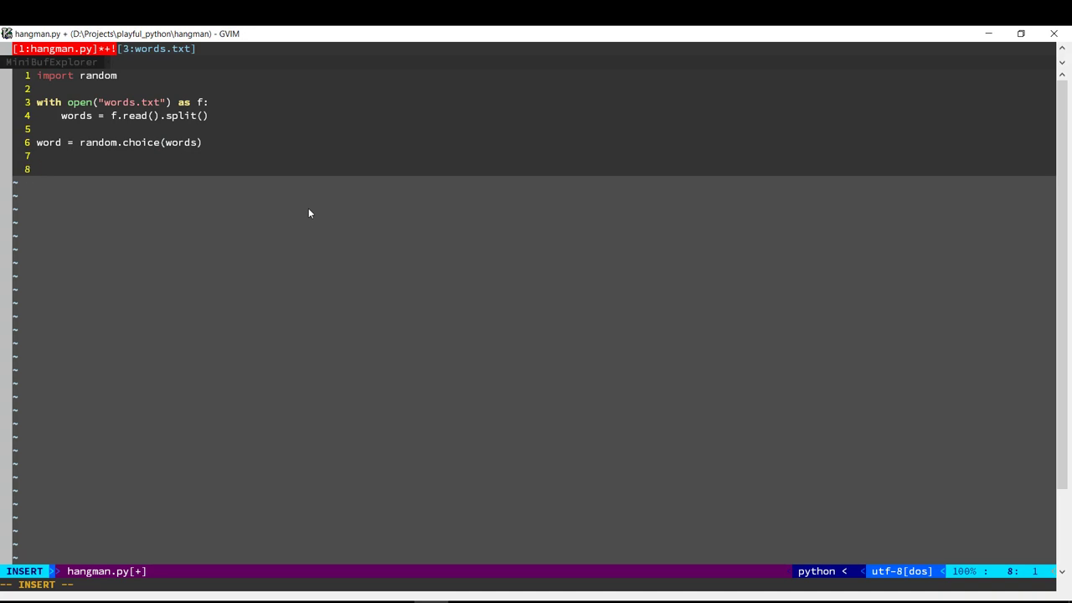
Remove the extra blank line and add empty correct_guesses and wrong_guesses sets.
key(BackSpace)
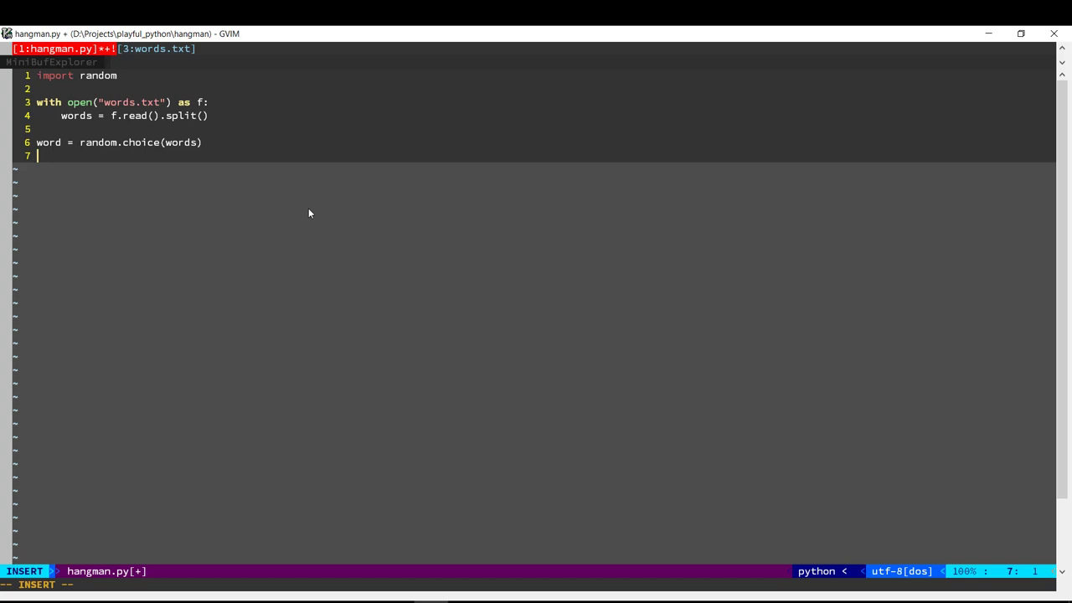
text(correc)
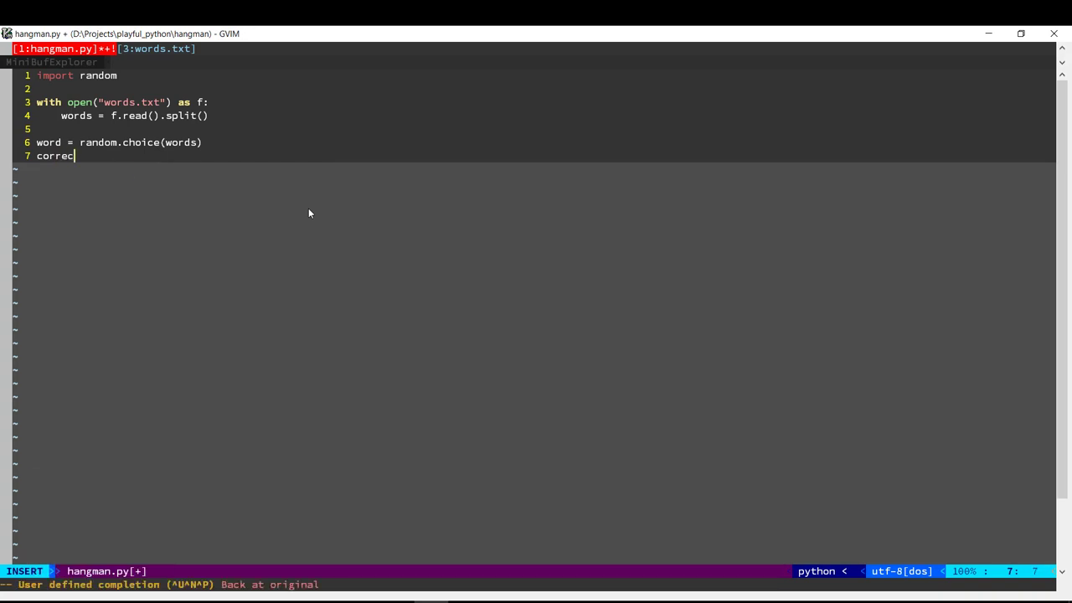
text(t_guesses)
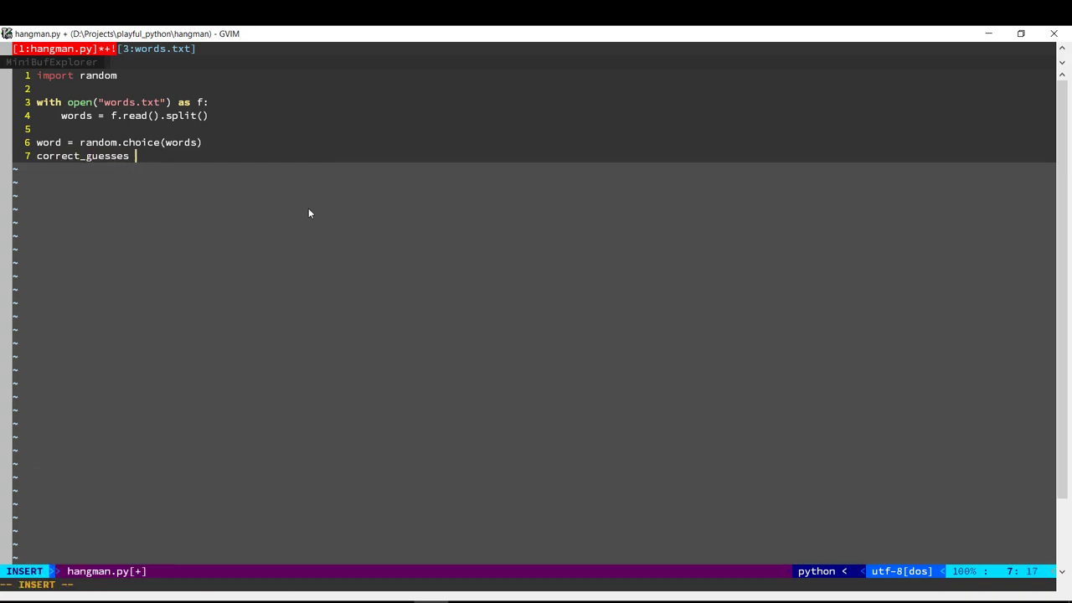
text(= set())
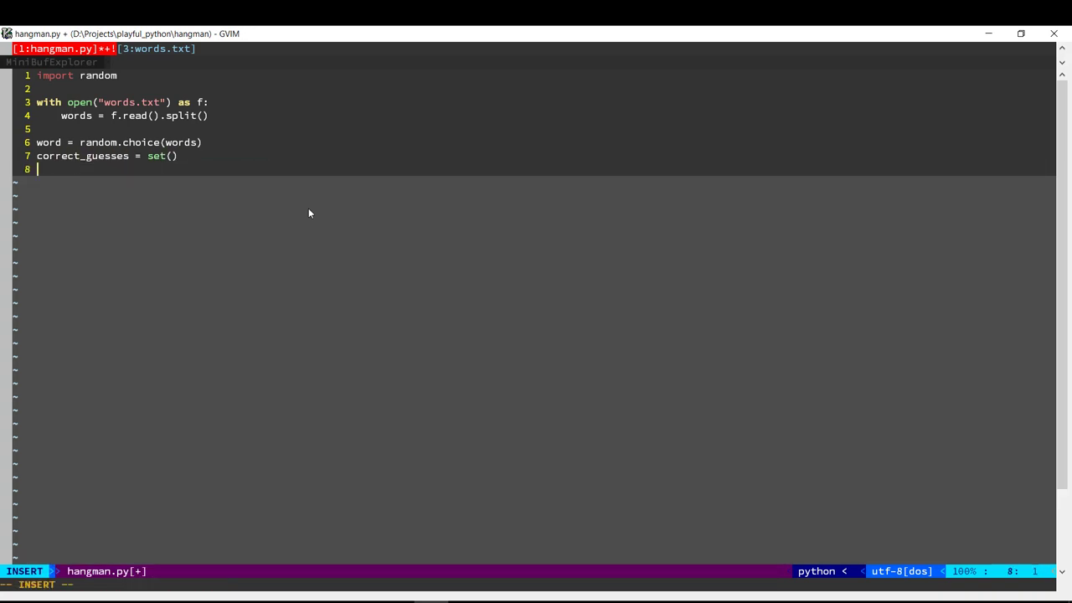
text(wrong_guesses = s)
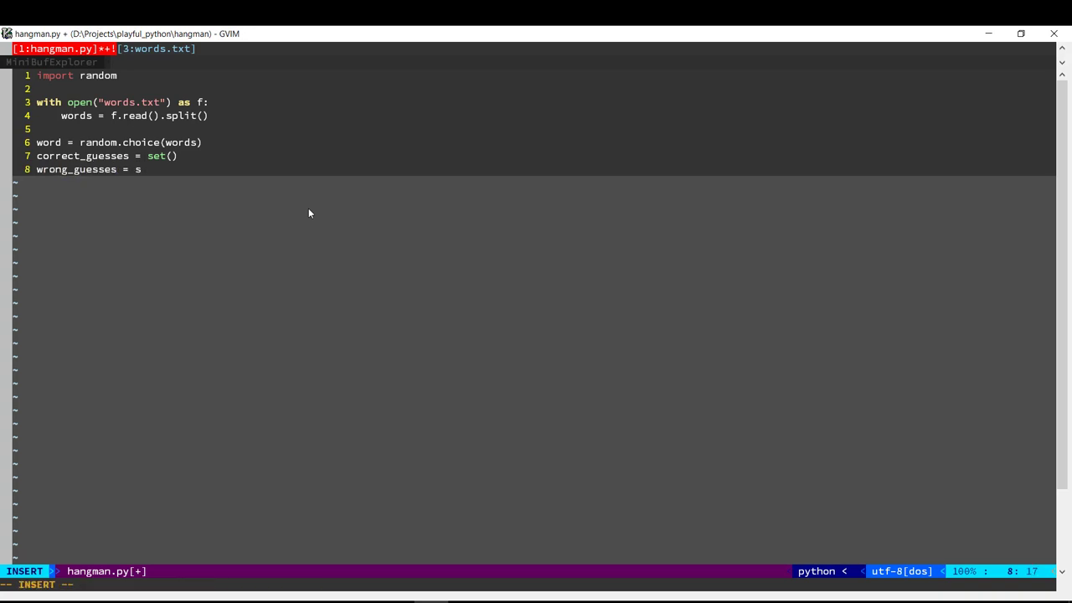
text(et())
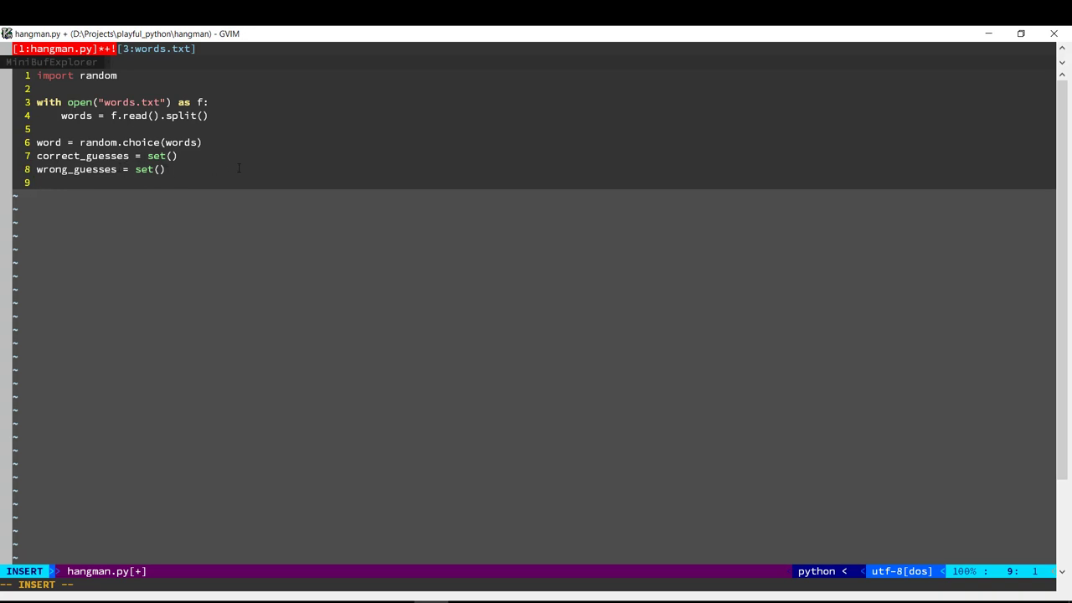
Add max_guesses = 8 and begin a print statement.
text(ma)
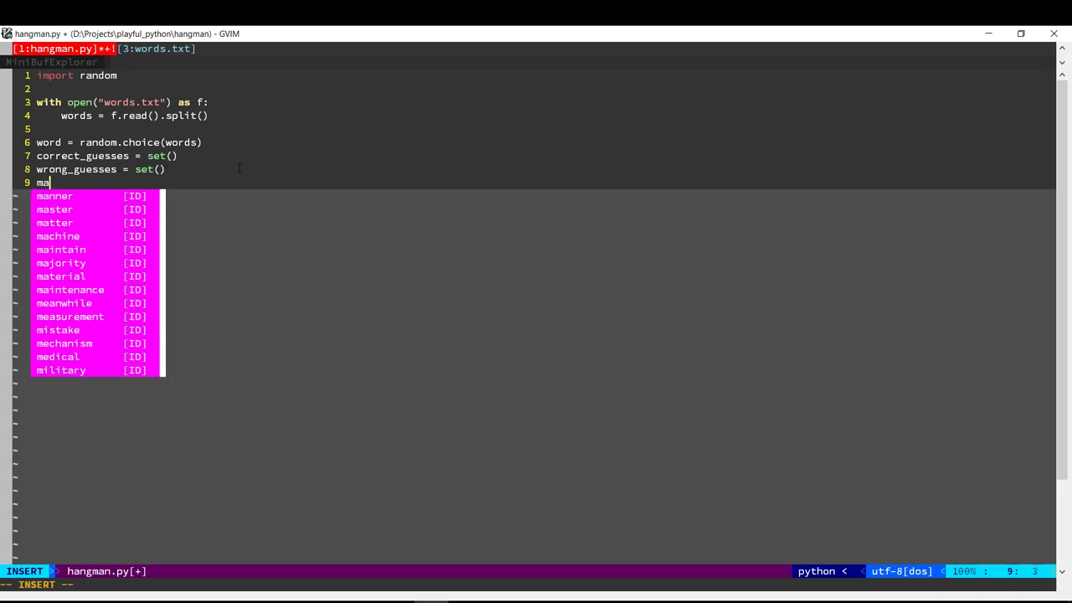
text(x_guesses =)
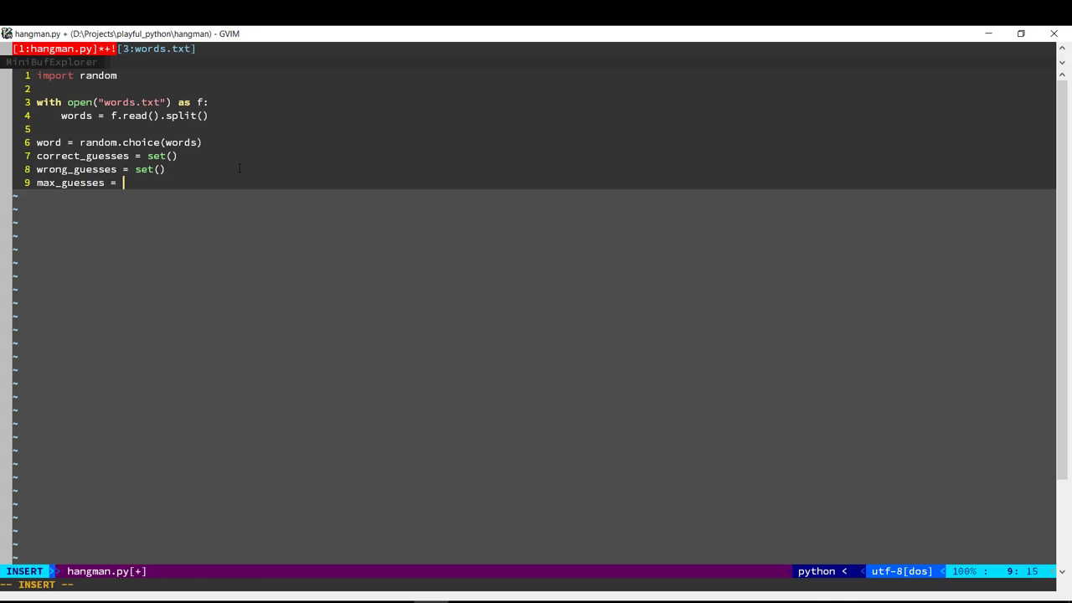
text(8)
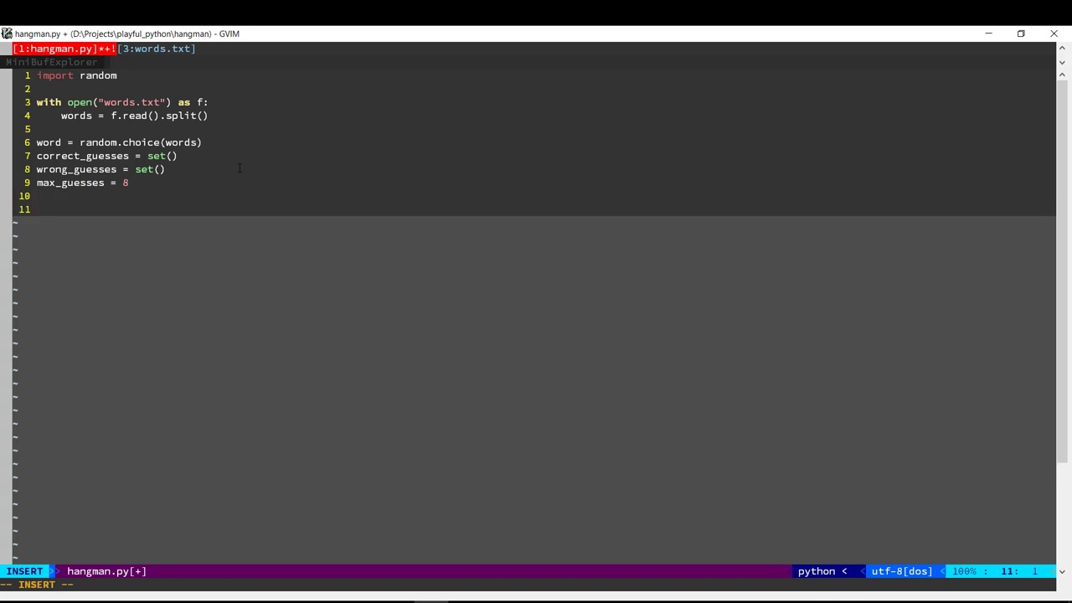
text(print()
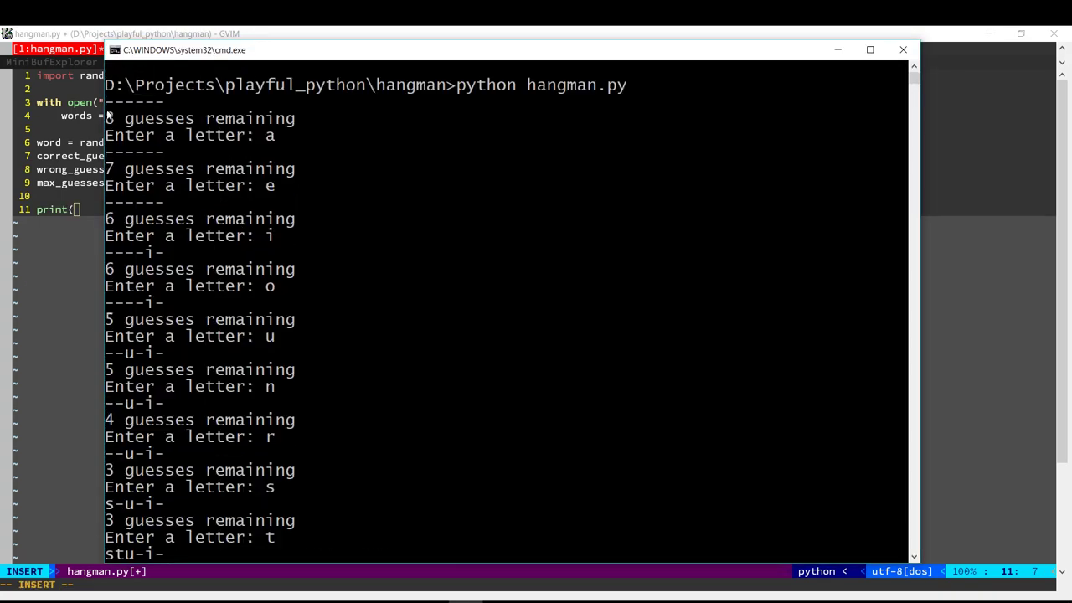
mouse_move(316, 147)
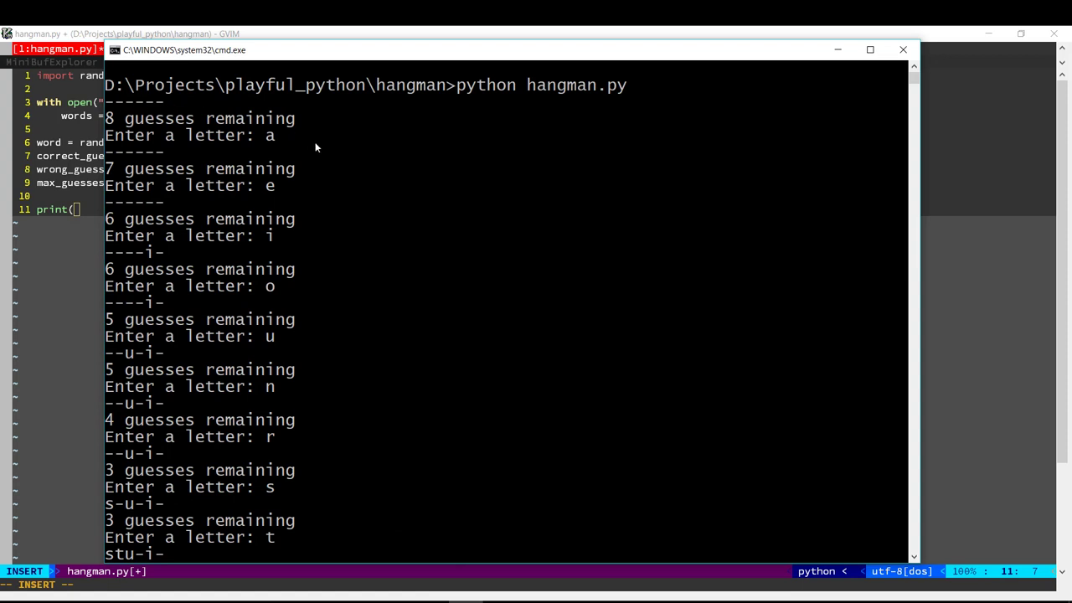
mouse_move(111, 107)
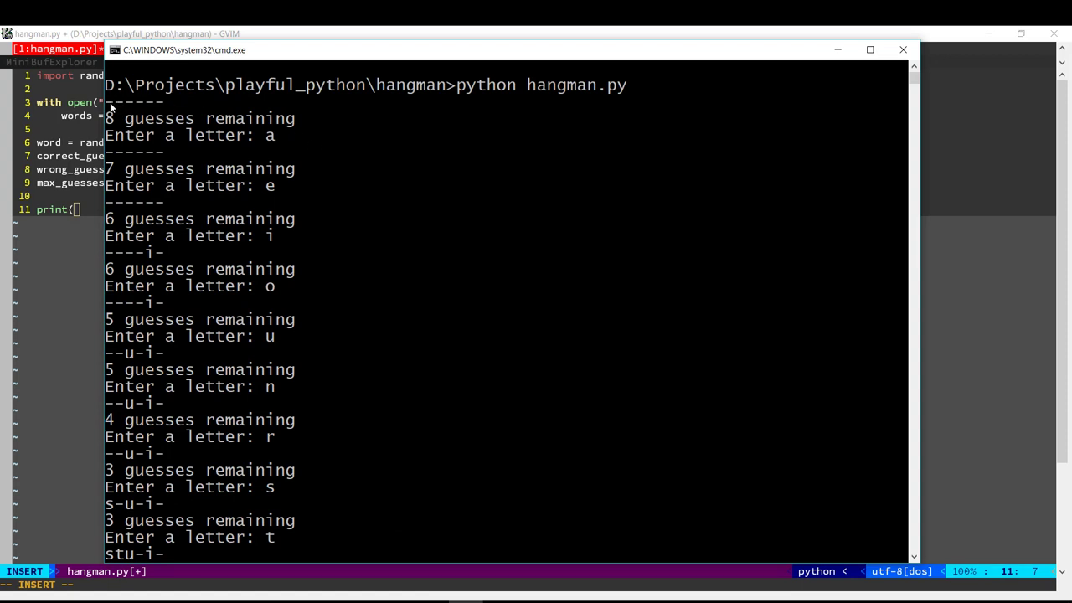
mouse_move(137, 106)
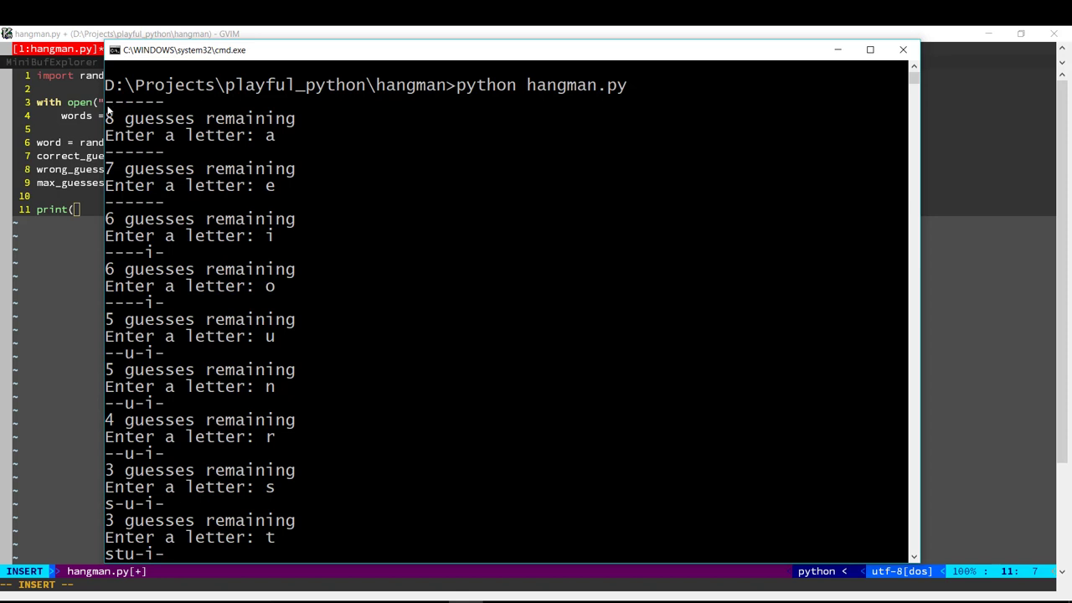
mouse_move(127, 104)
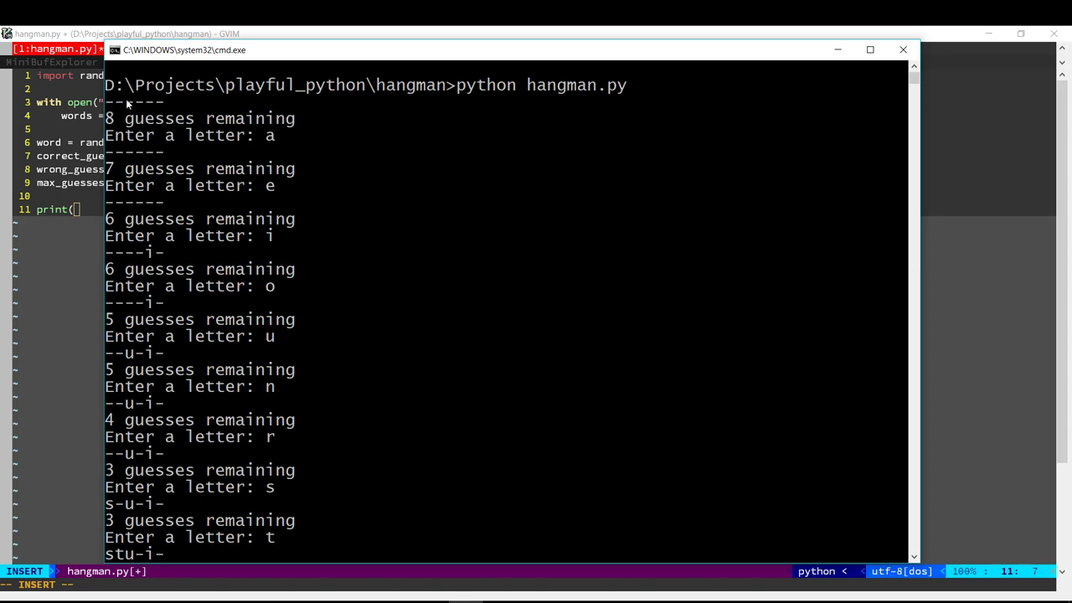
mouse_move(160, 129)
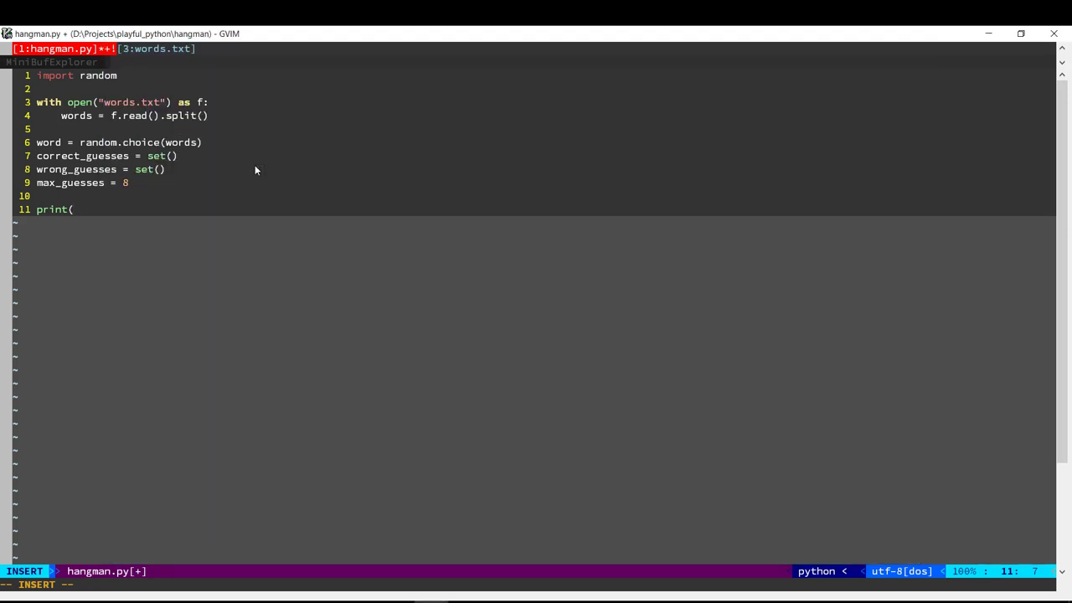
Print the masked word via "".join(letter if in correct_guesses else "-" for letter in word).
text("".jo)
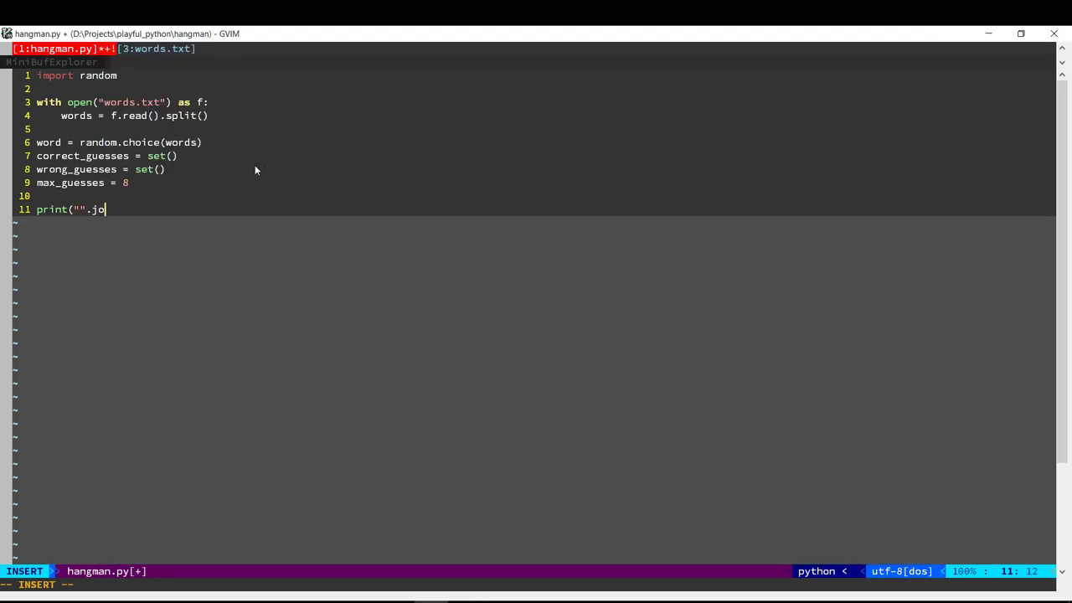
text(in()
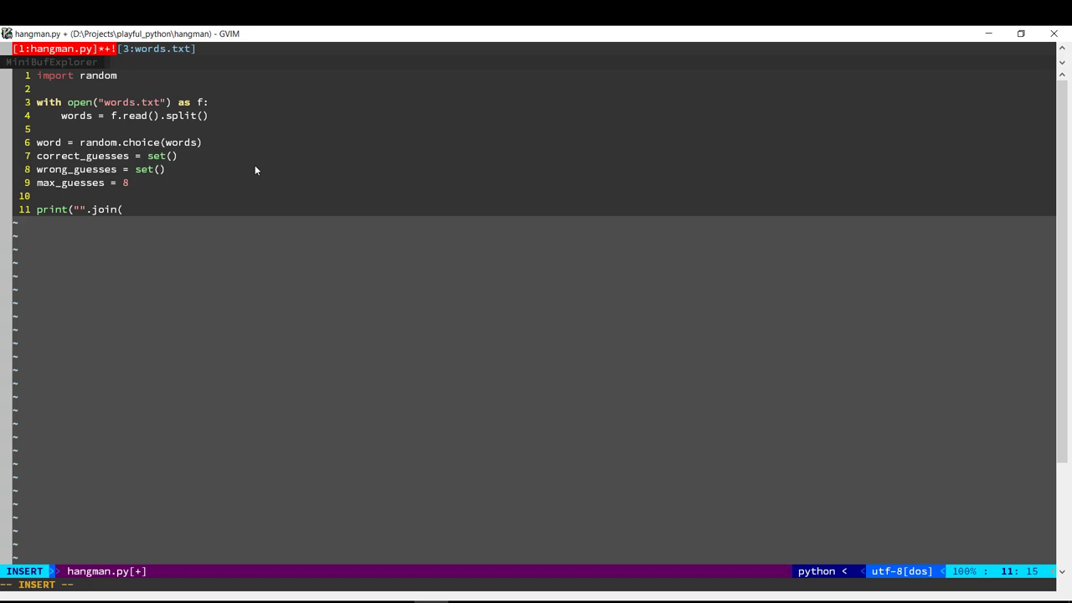
text(letter if letter in)
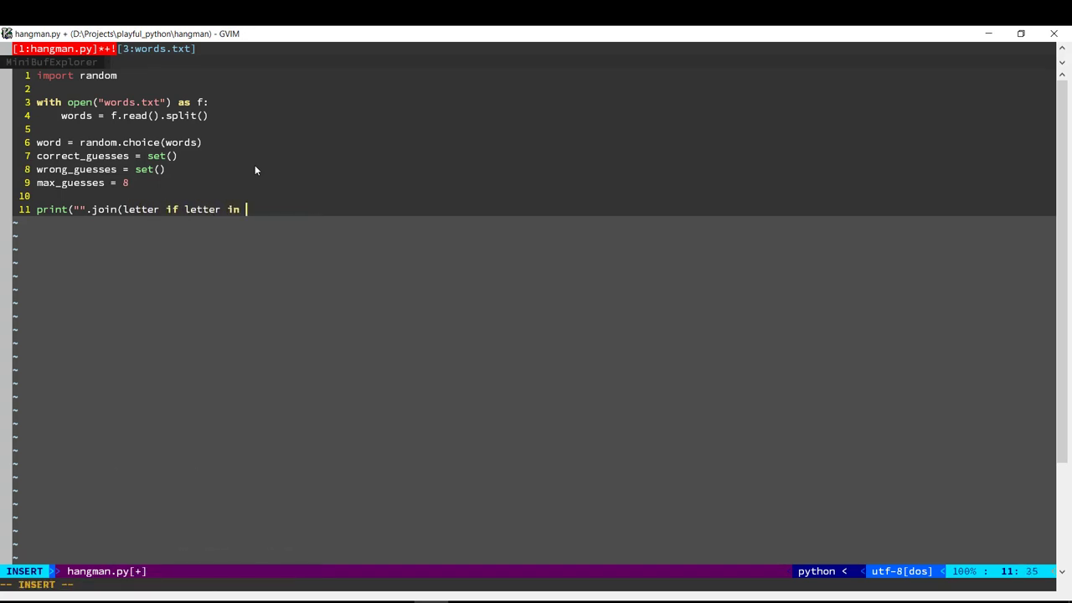
text(correct_guesses e)
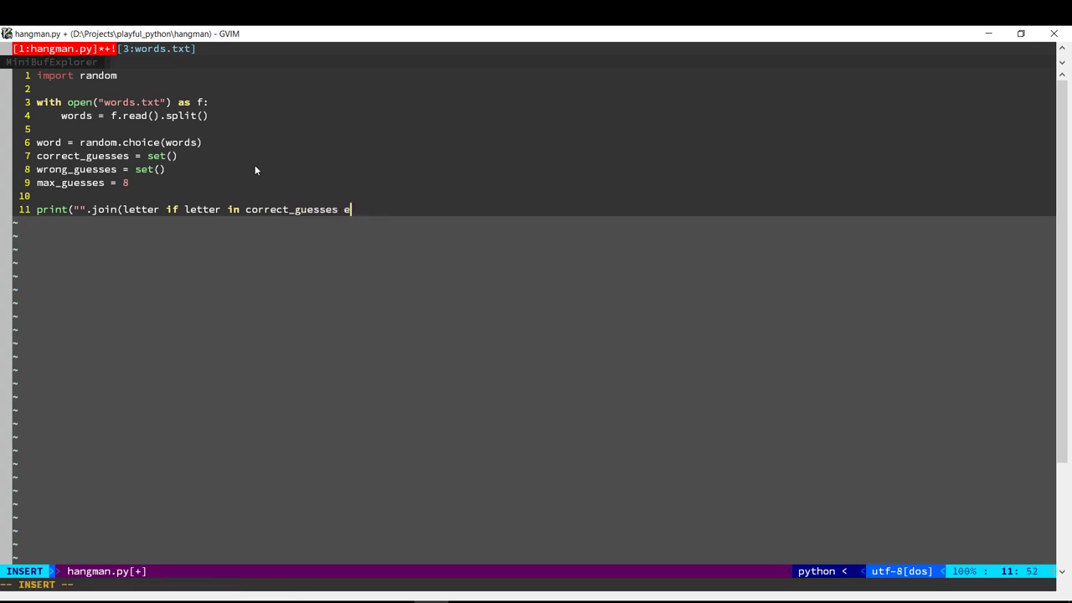
text(lse "-")
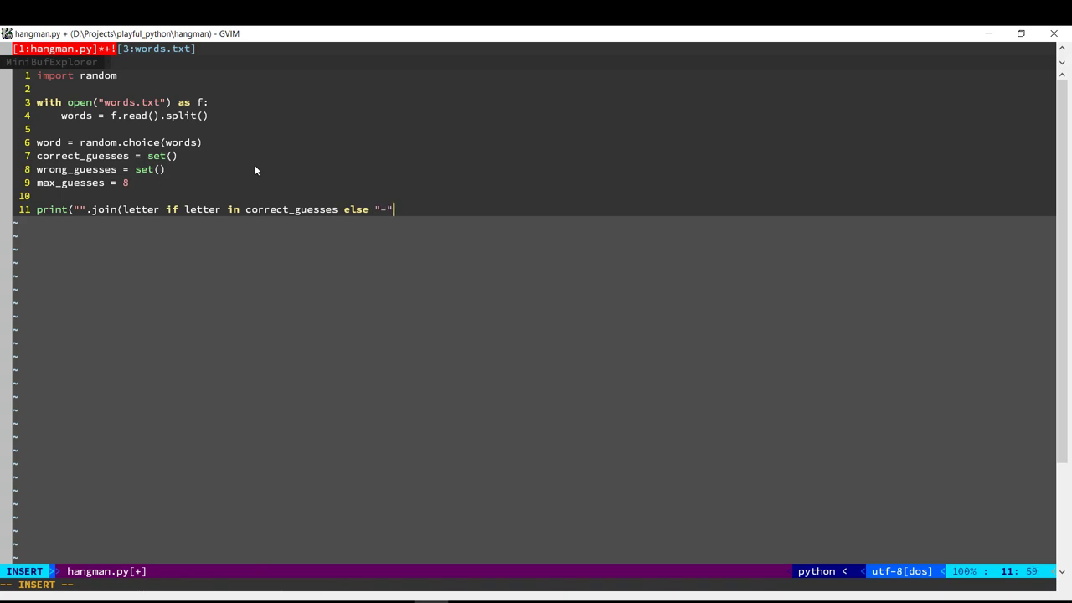
text(for letter in w)
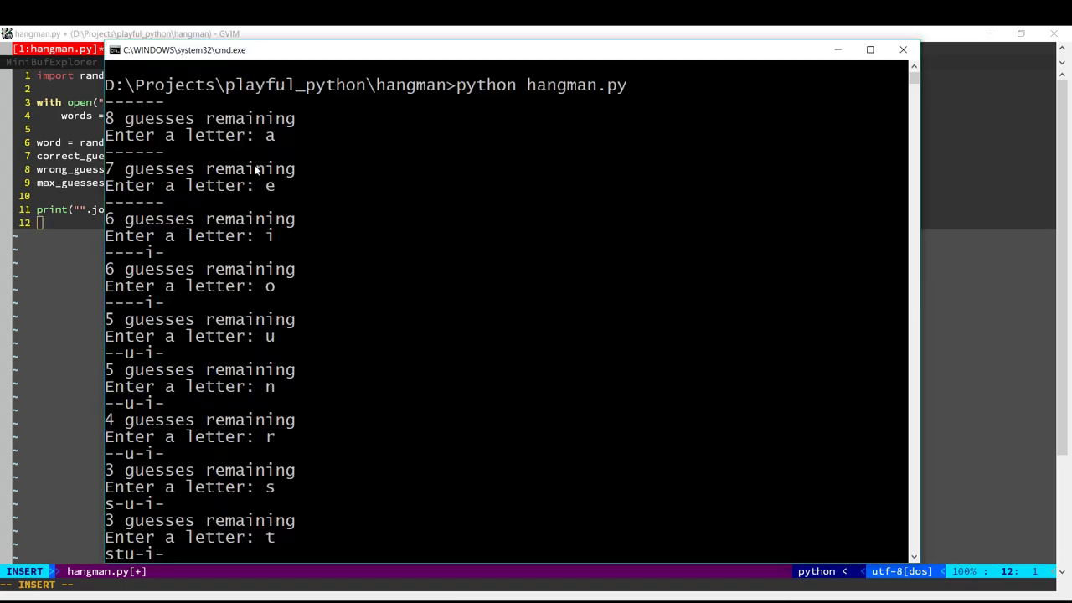
mouse_move(184, 115)
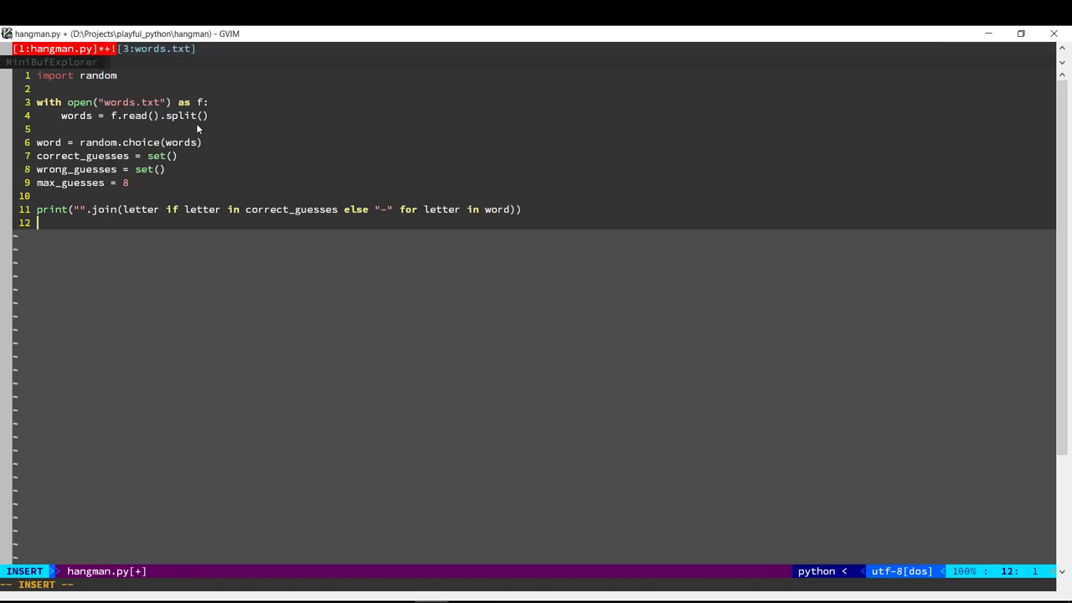
Add print("{} guesses remaining".format(guesses_remaining())) below the masked-word print.
text(print()
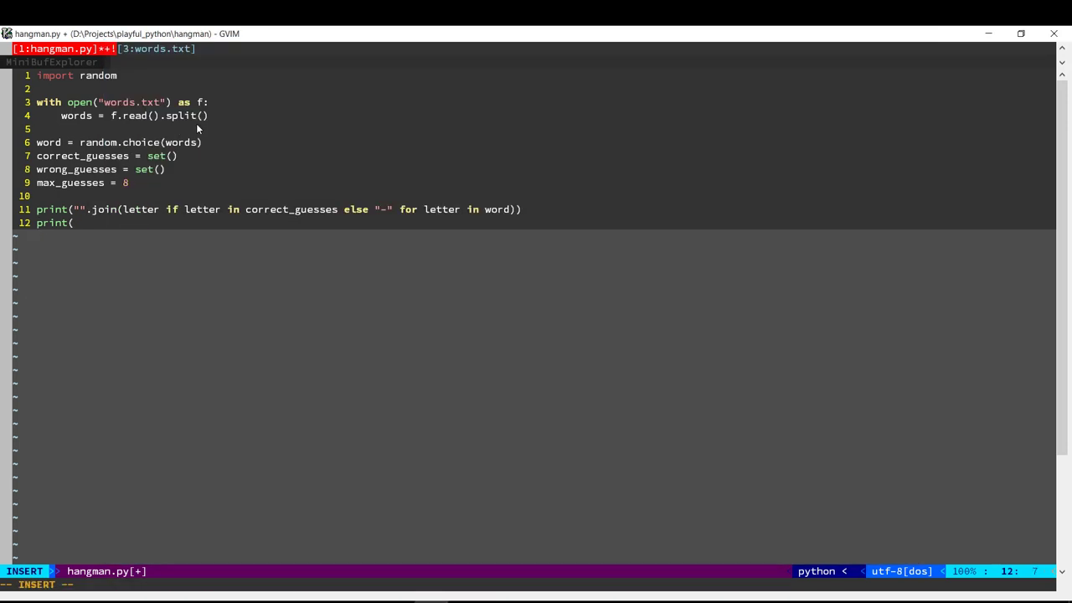
text("{} guesses rema)
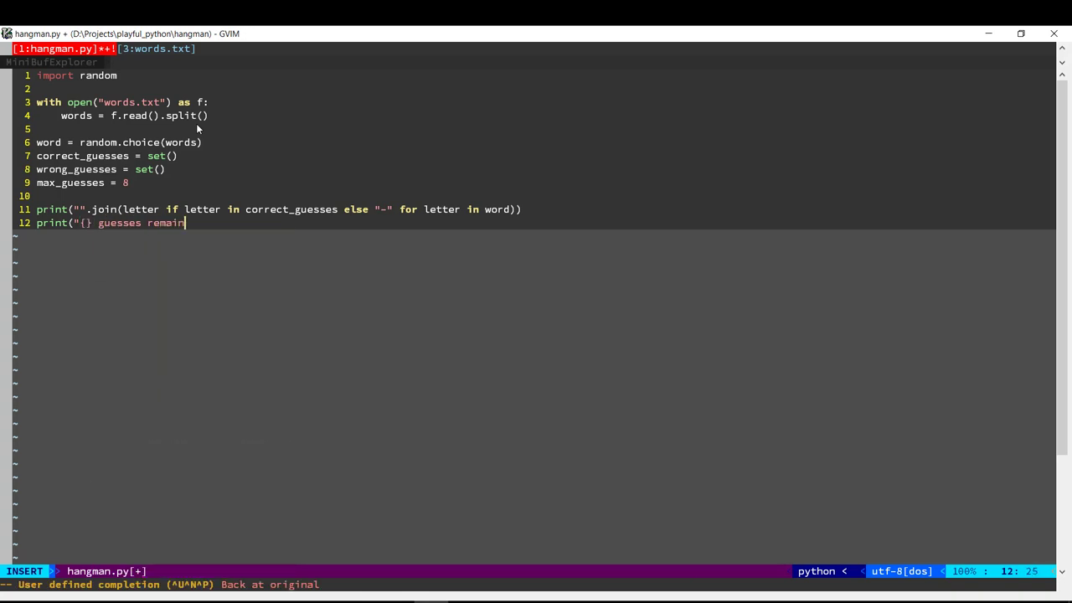
text(ing")
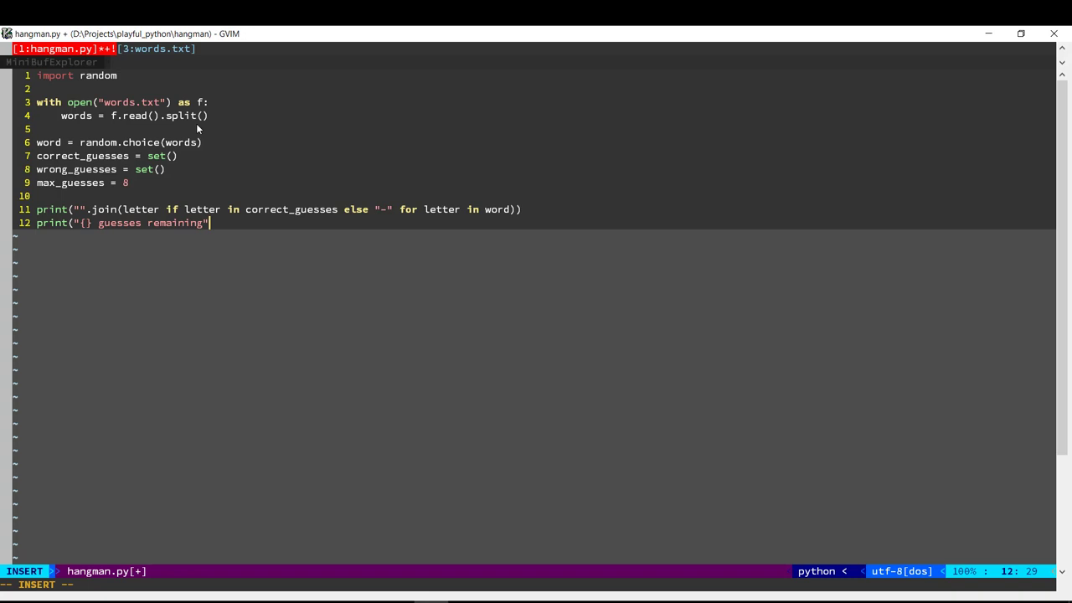
text(.format()
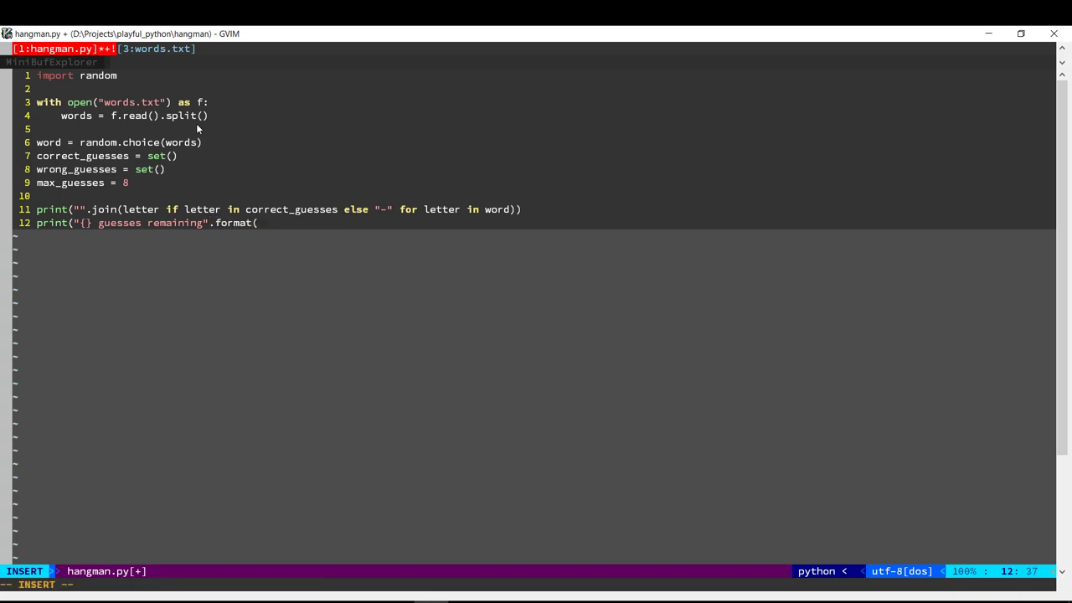
text(gu)
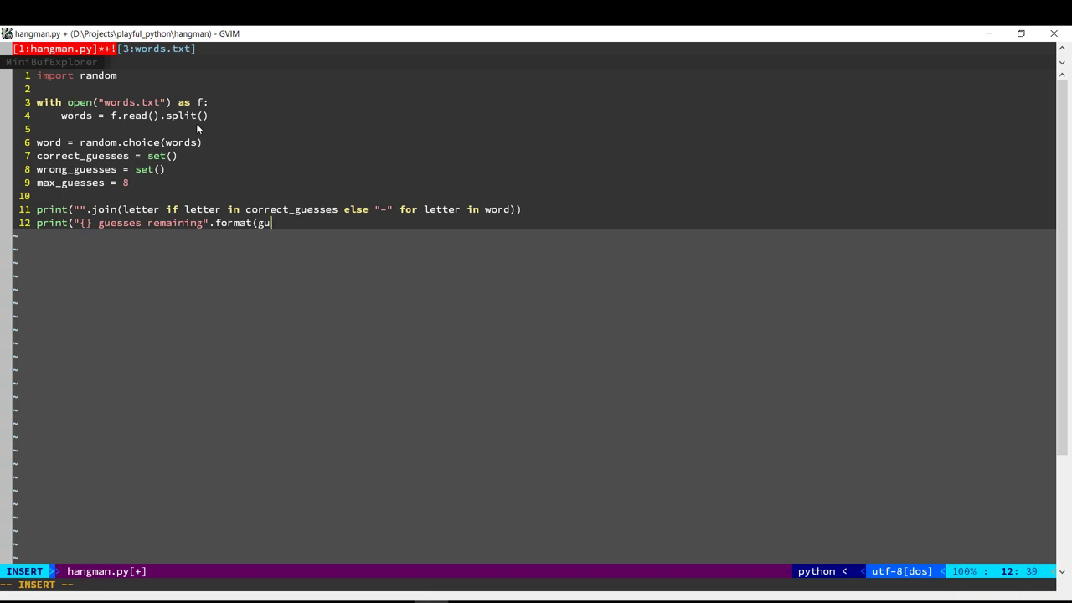
text(esses_re)
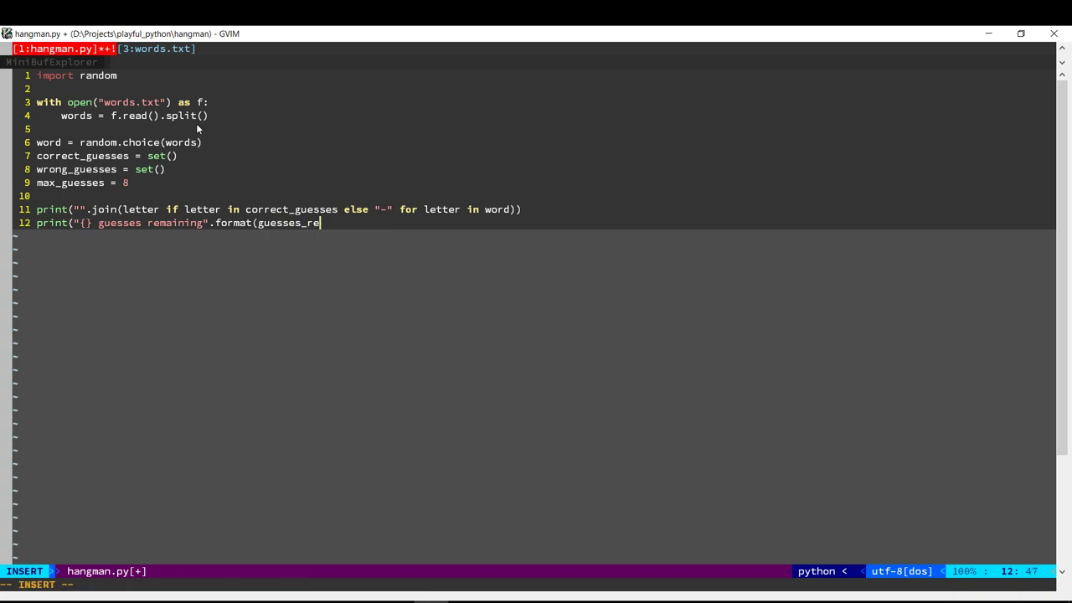
text(maining)))
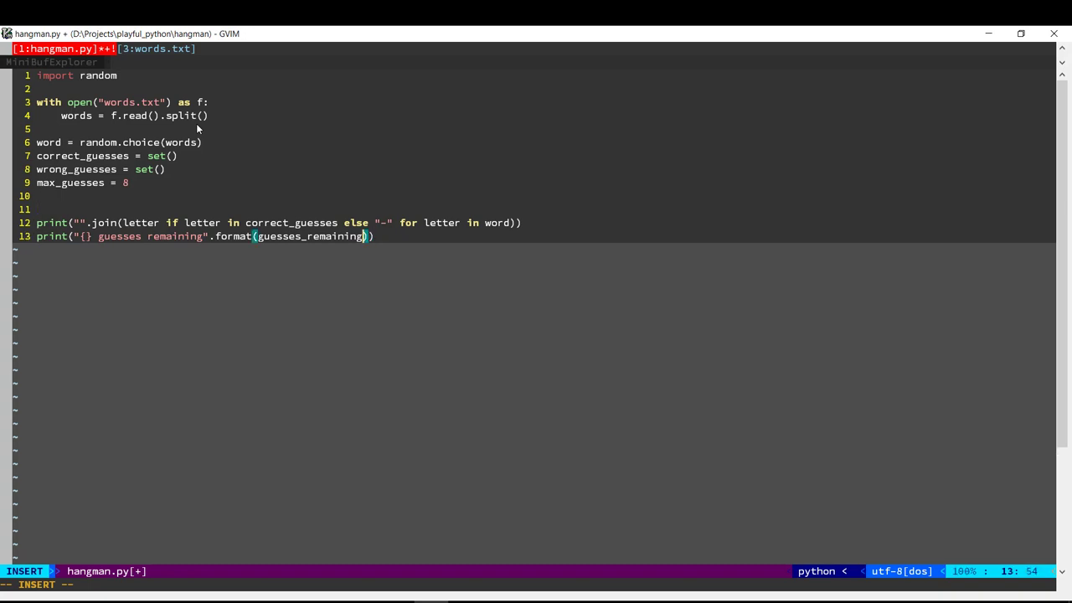
text(())
click(545, 209)
text(def g)
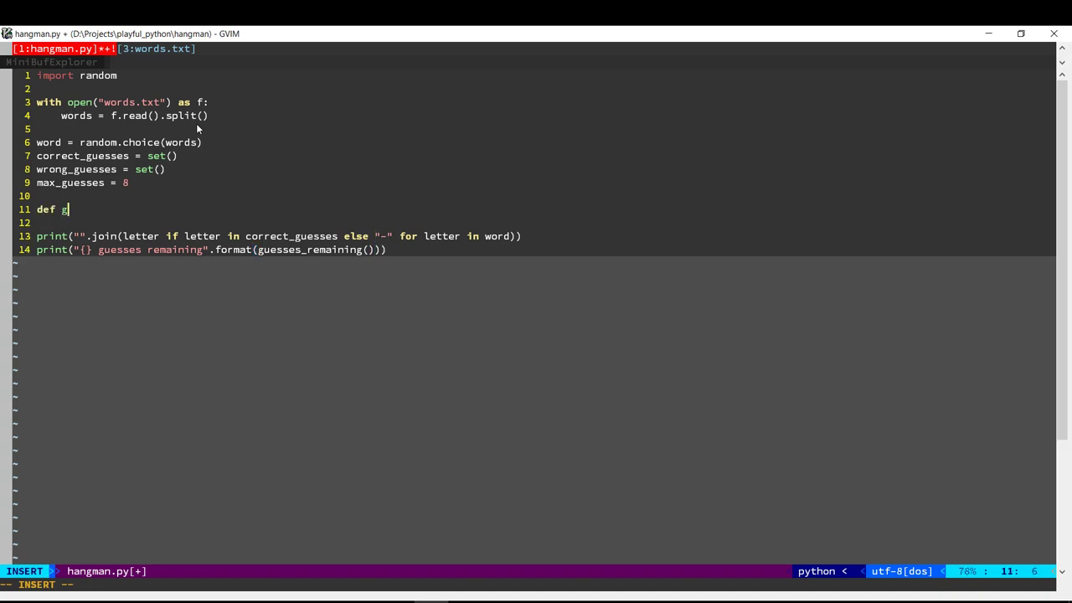
Define guesses_remaining() returning max_guesses - len(wrong_guesses).
text(uesses_remaining():)
text(return m)
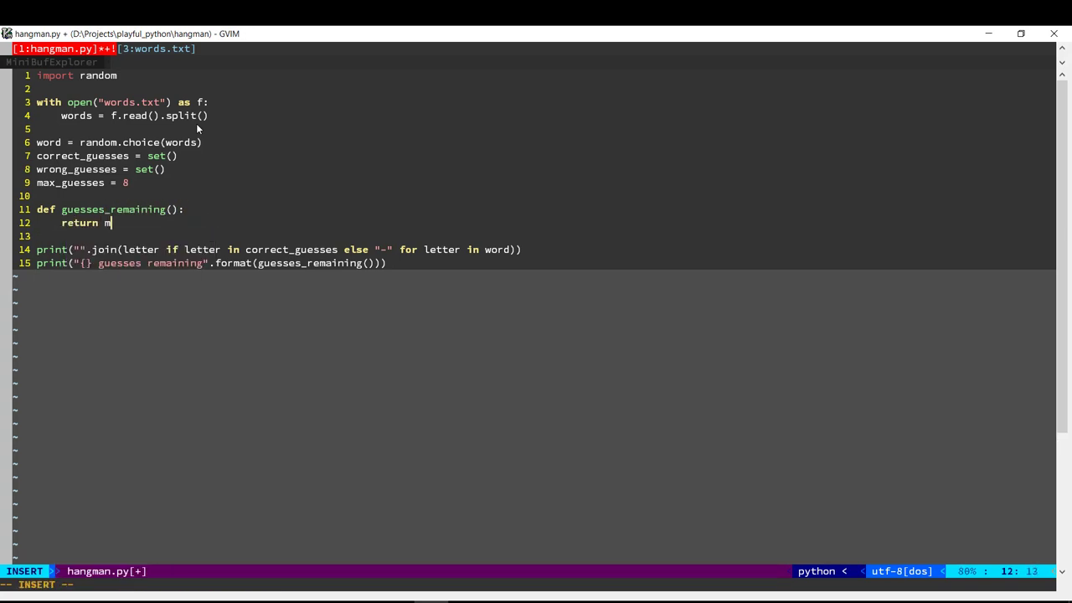
text(ax_guesses)
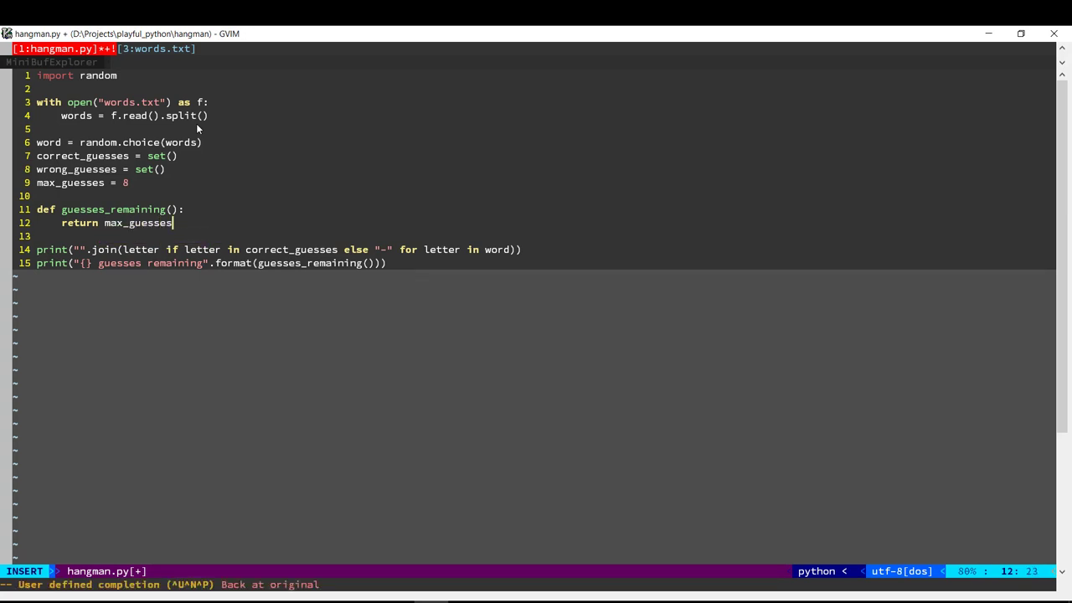
text(- len()
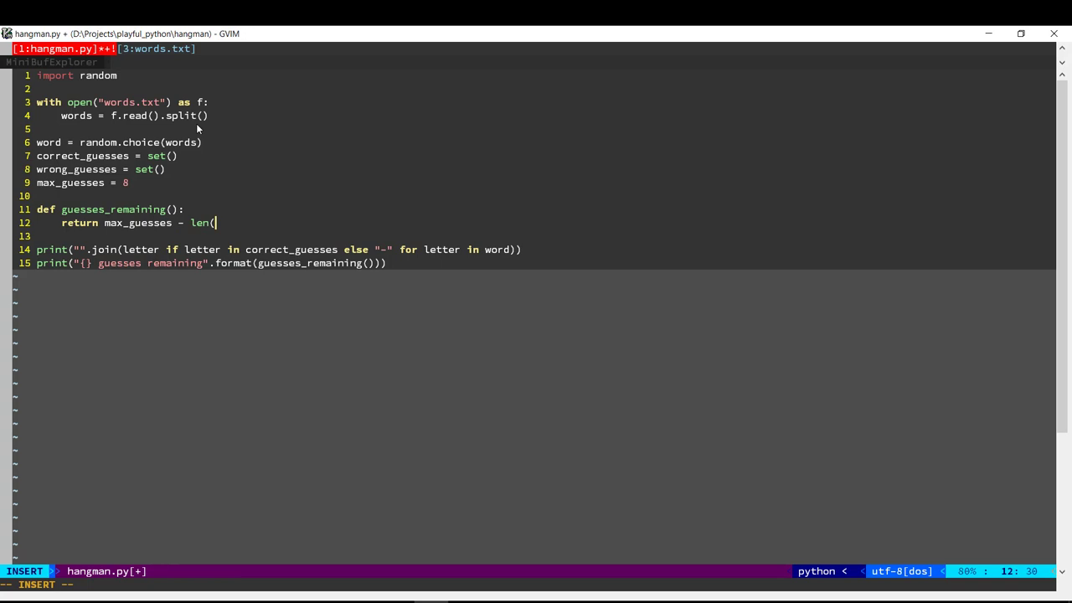
text(wrong_guesses))
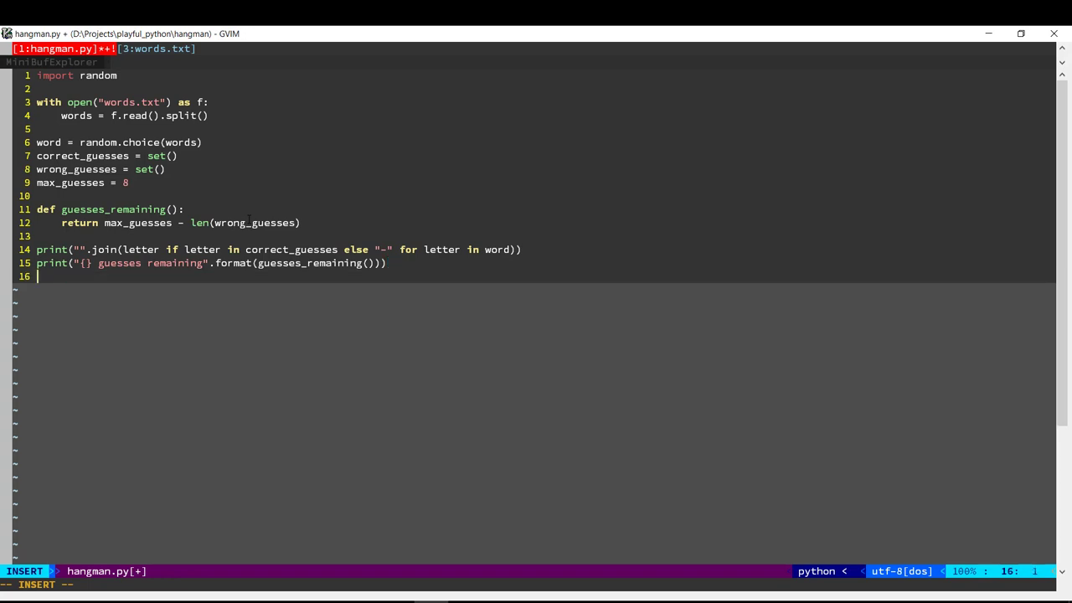
text(letter = in)
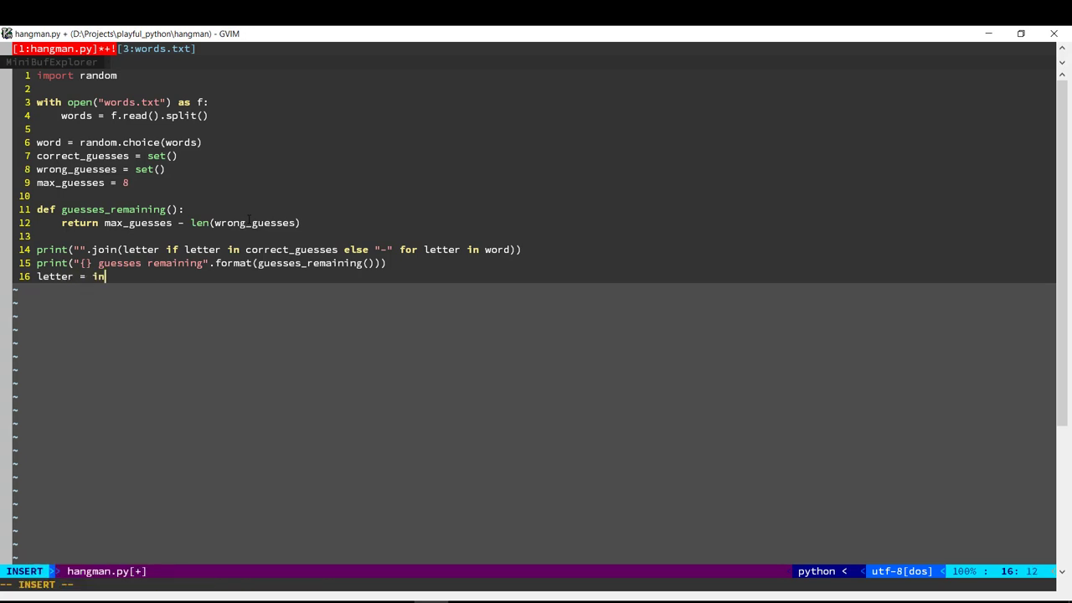
Read a letter with input("Enter a letter: ") and add it to correct_guesses or wrong_guesses.
text(put(")
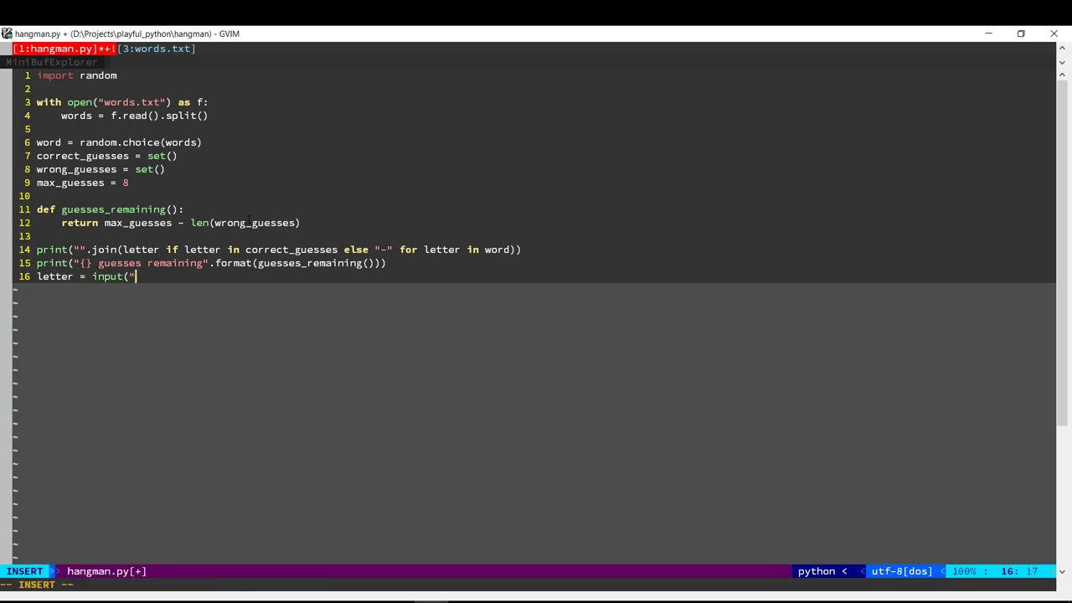
text(Enter a letter:)
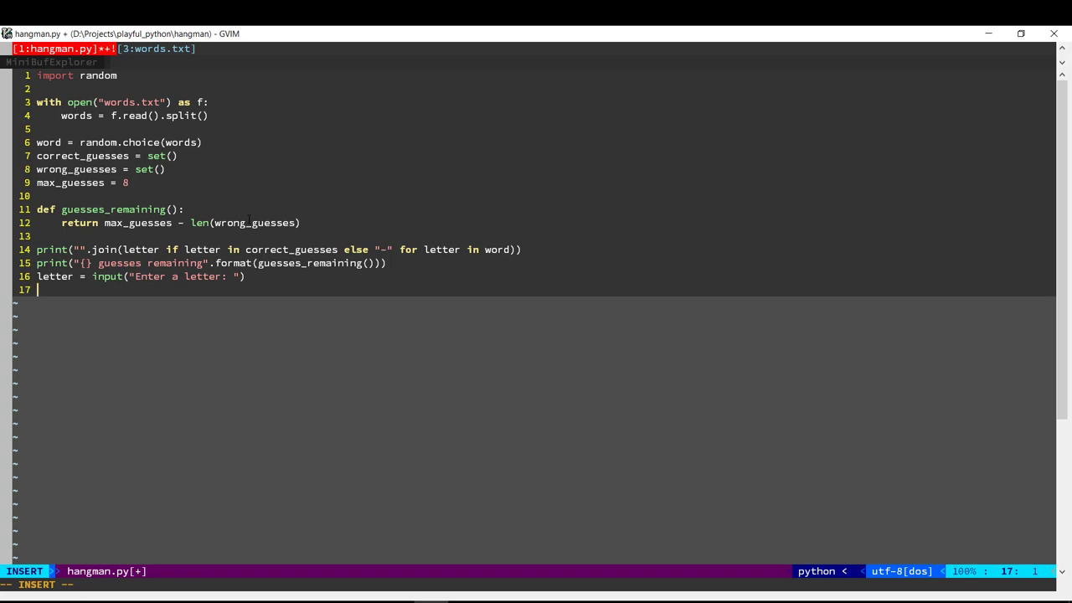
text(if)
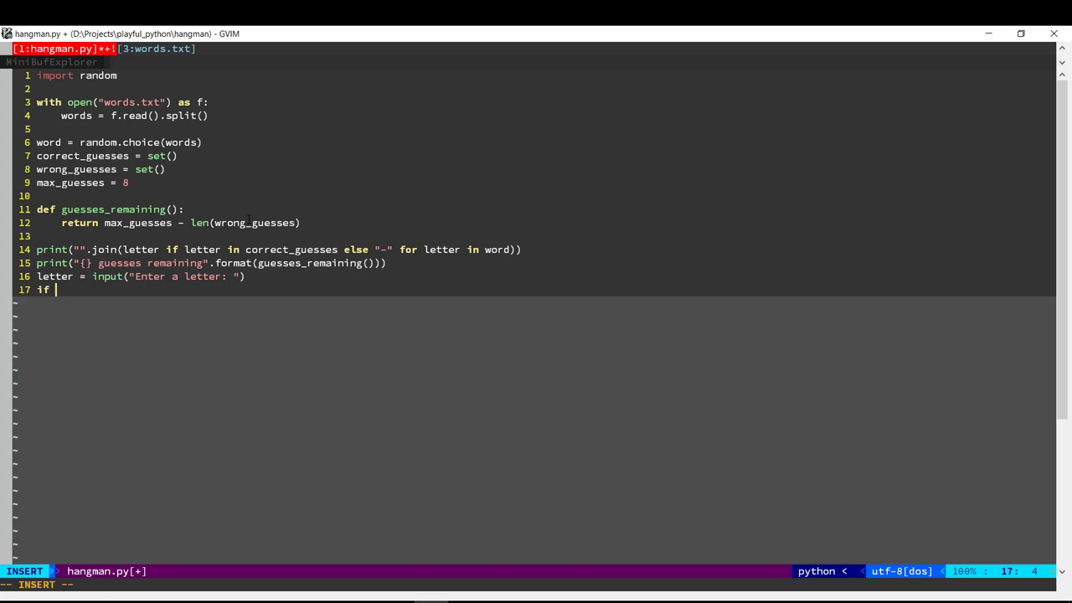
text(letter in word:)
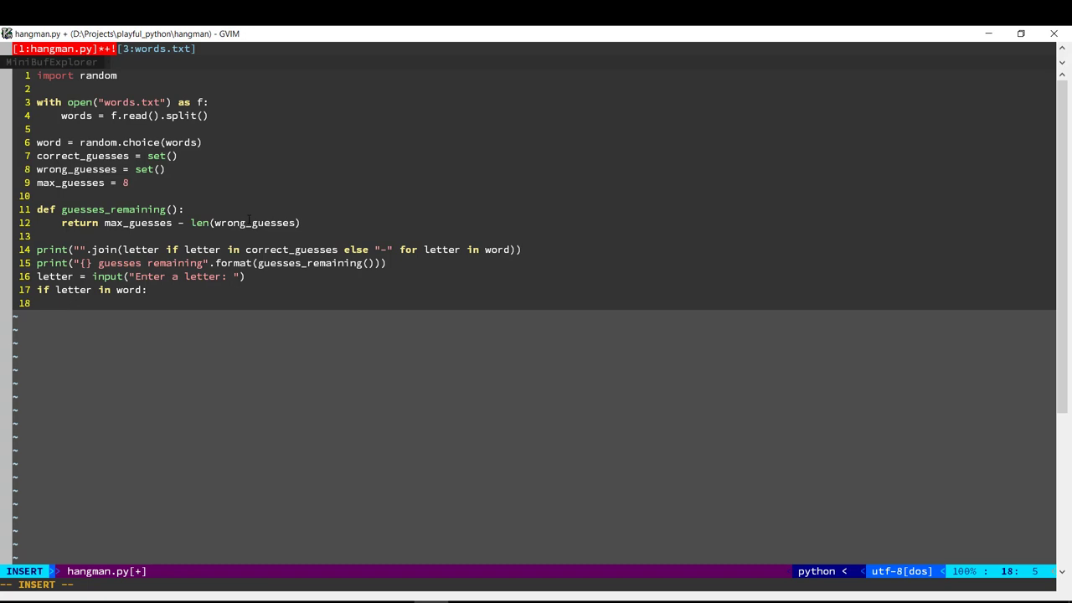
text(correc)
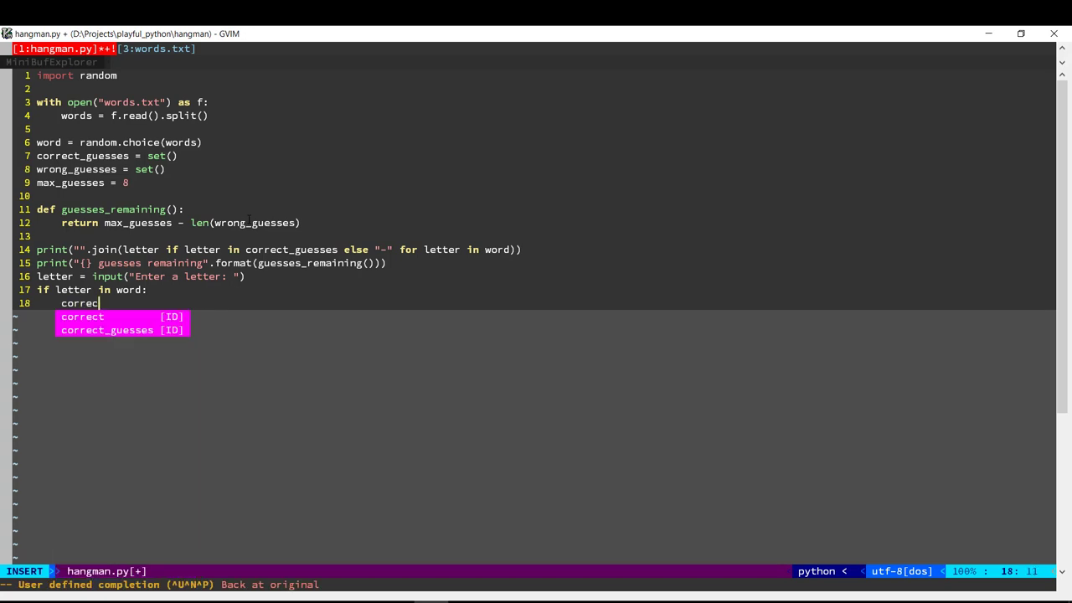
text(t_guesses.add()
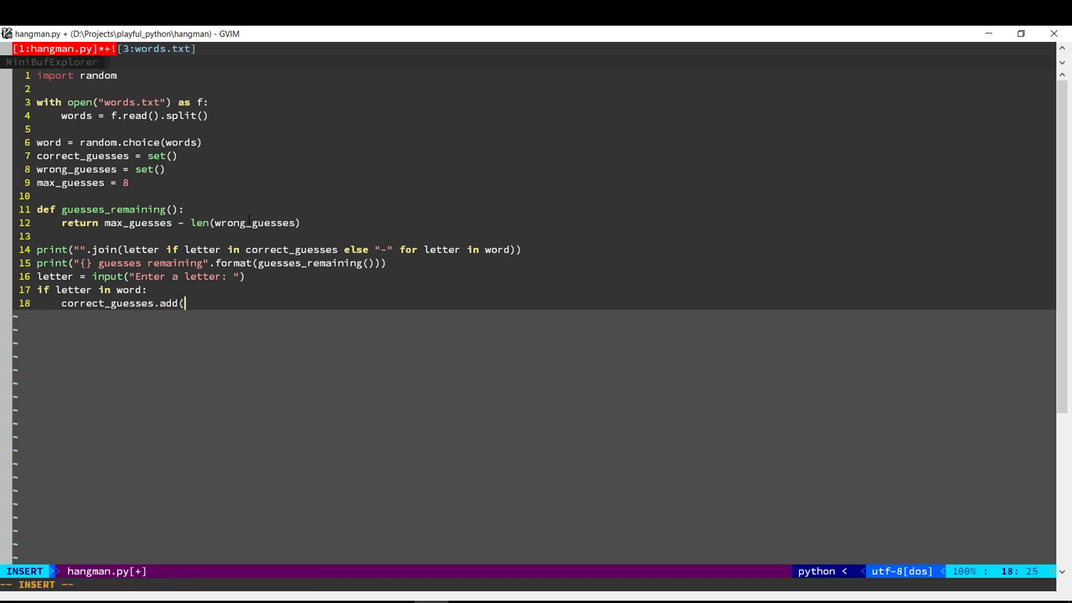
text(letter))
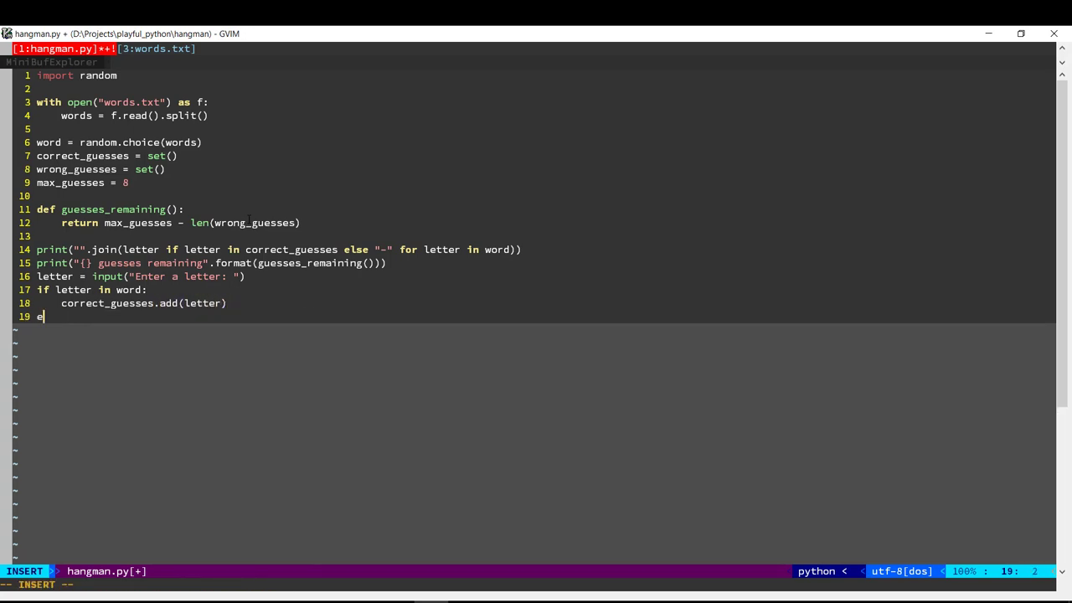
text(lse:)
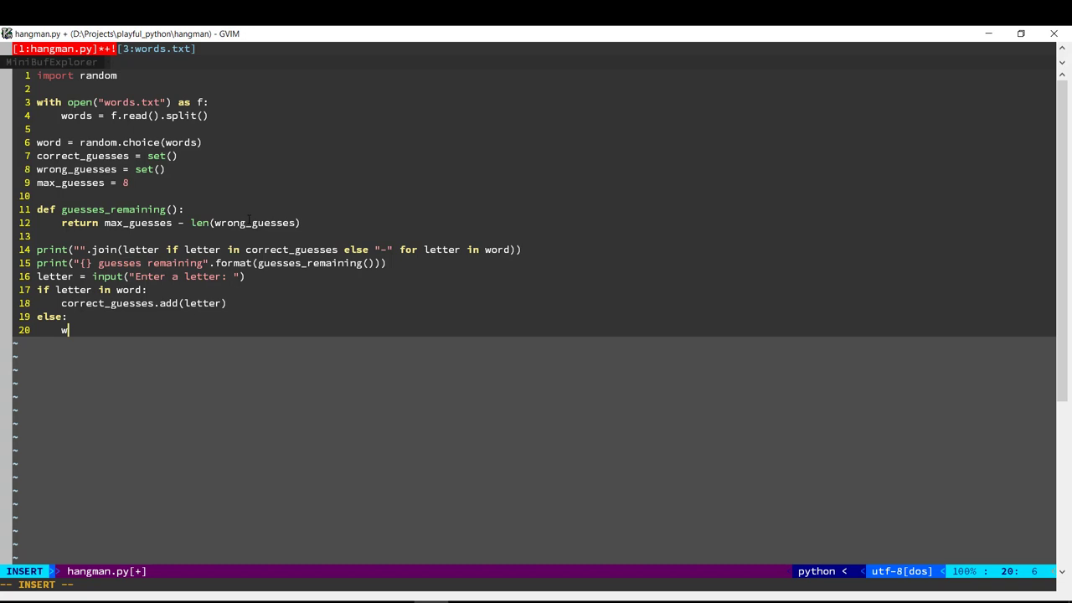
text(rong_guesse)
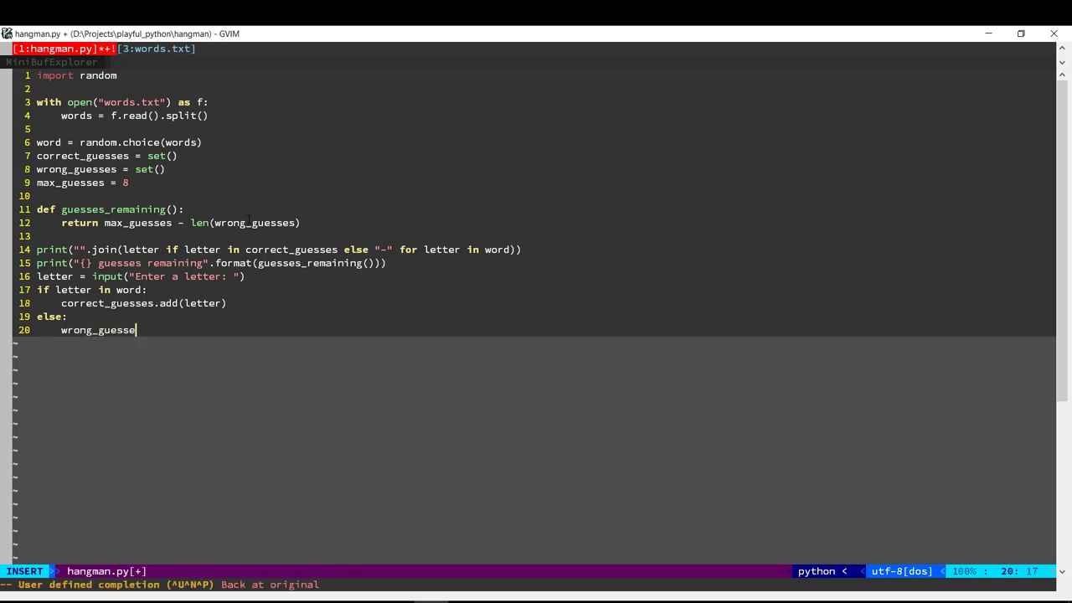
text(s.add(le)
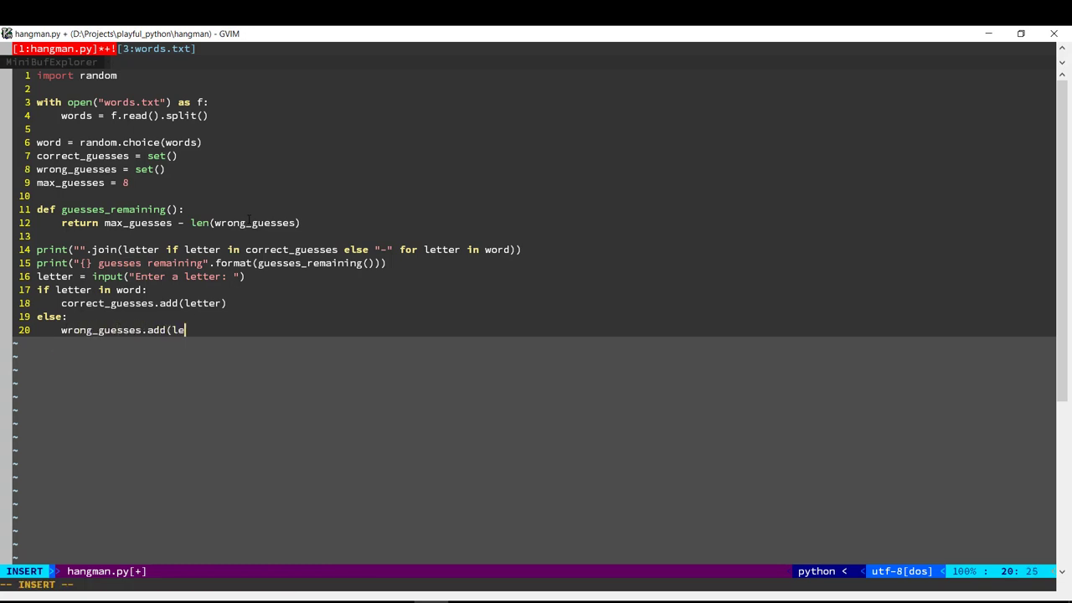
text(tter))
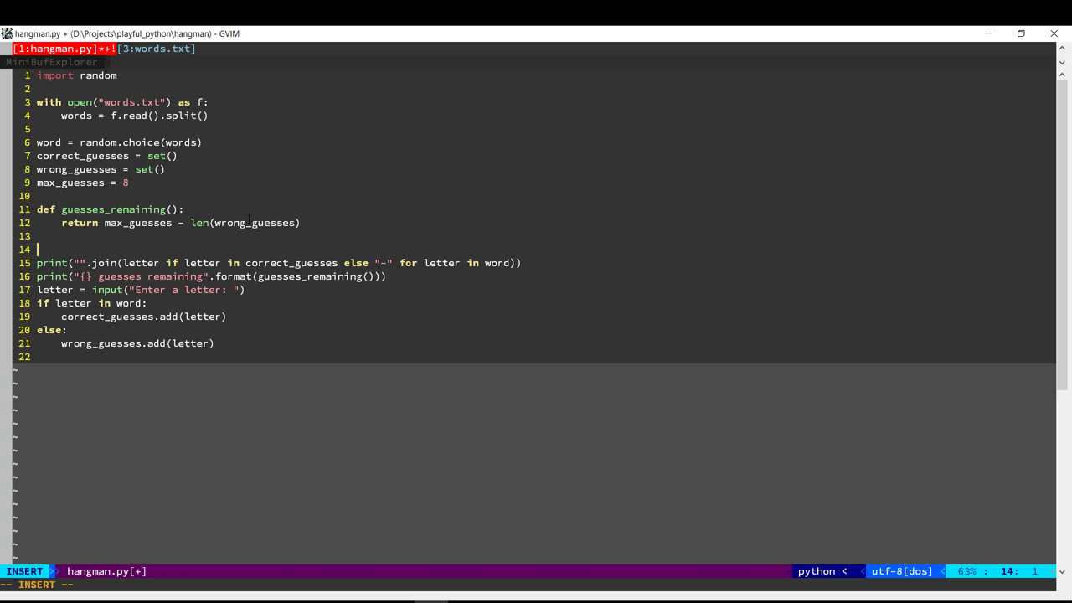
Give the while loop the condition not has_won() and not has_lost().
text(while :)
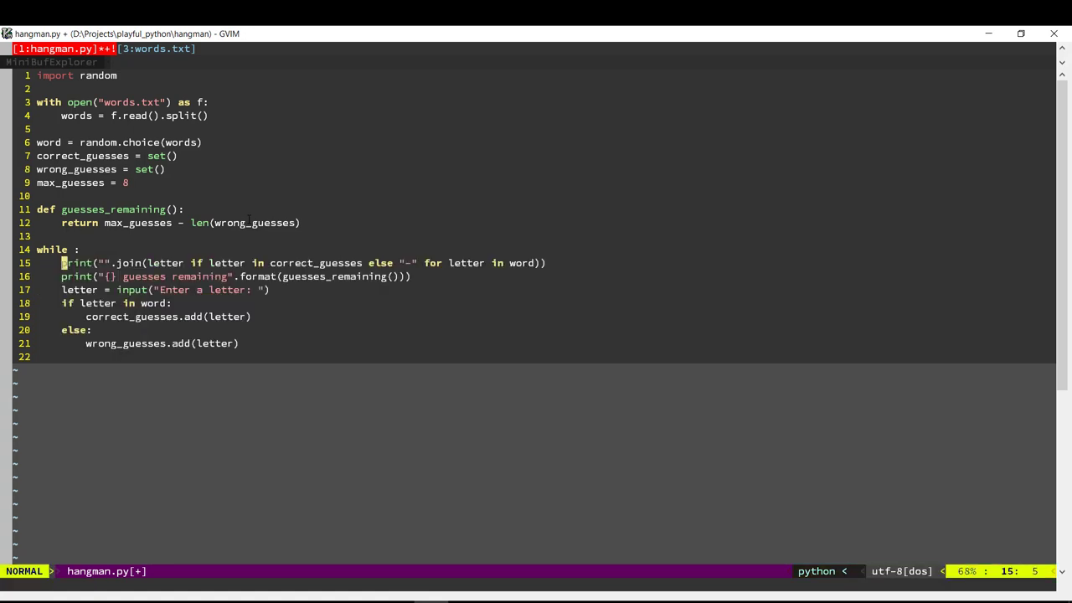
key(i)
text(not)
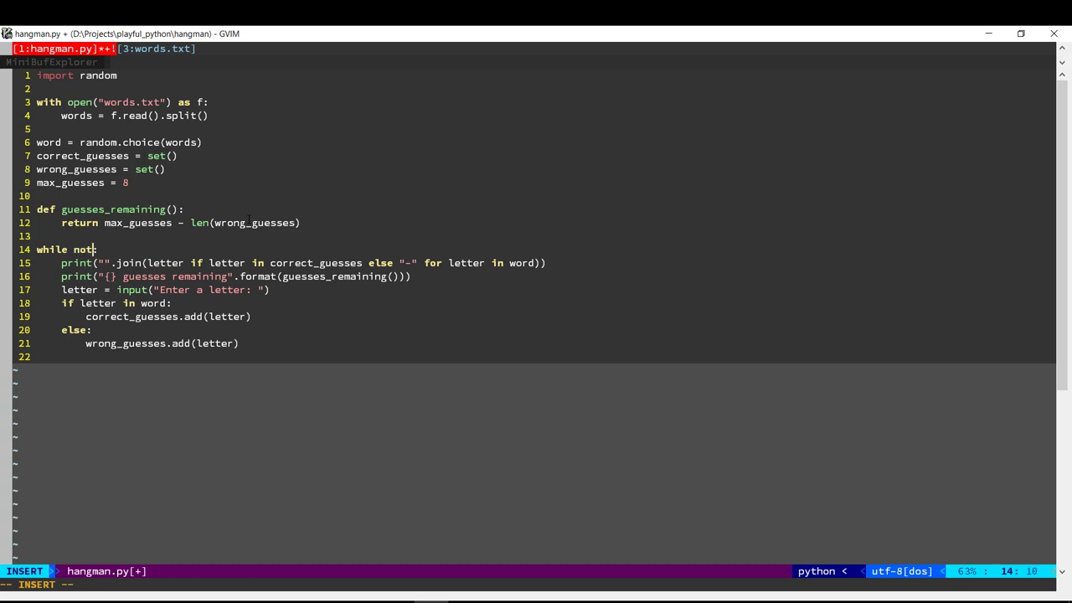
text(has_won() and not has_lost()
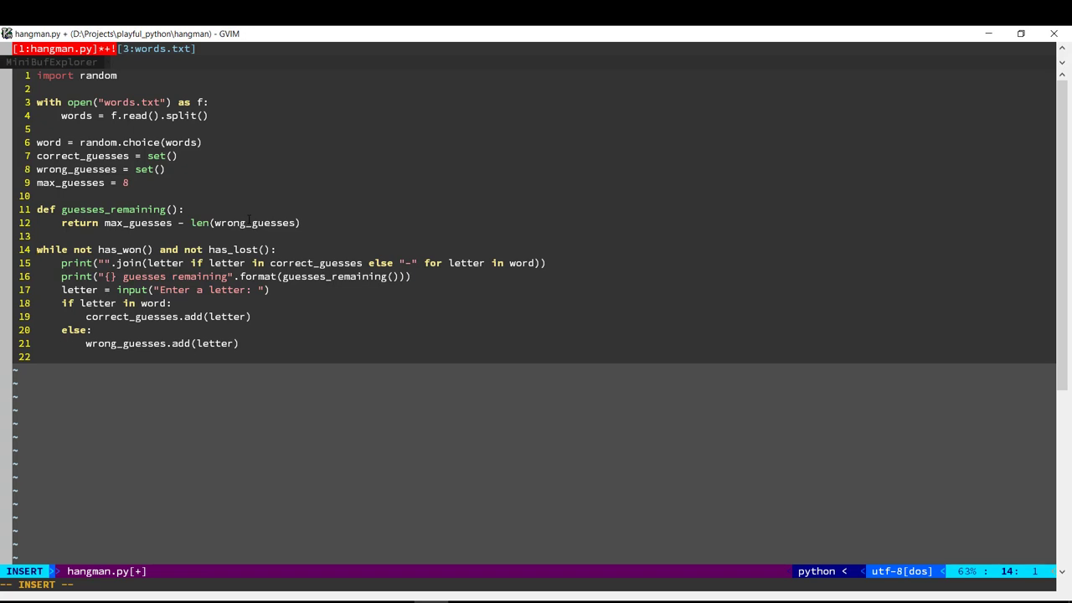
Define has_won() returning all(letter in correct_guesses for letter in word).
text(def)
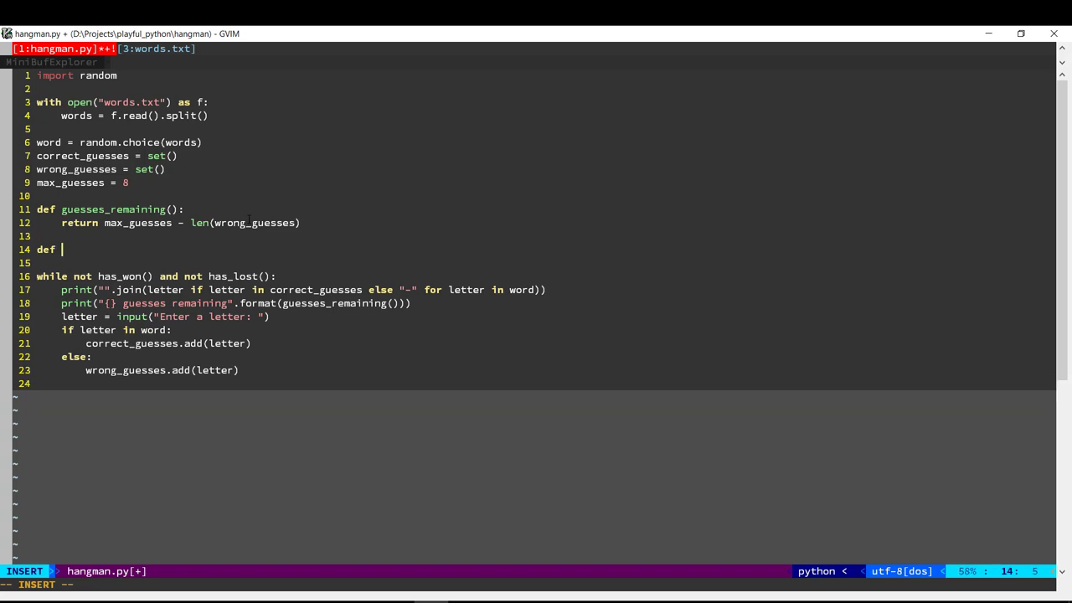
text(has_won():)
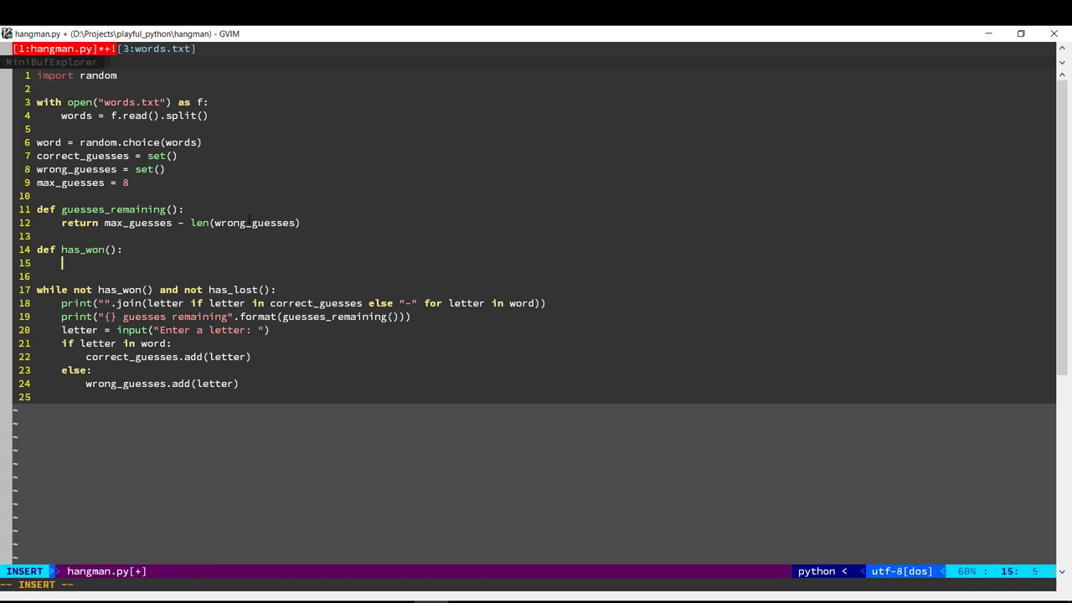
text(all()
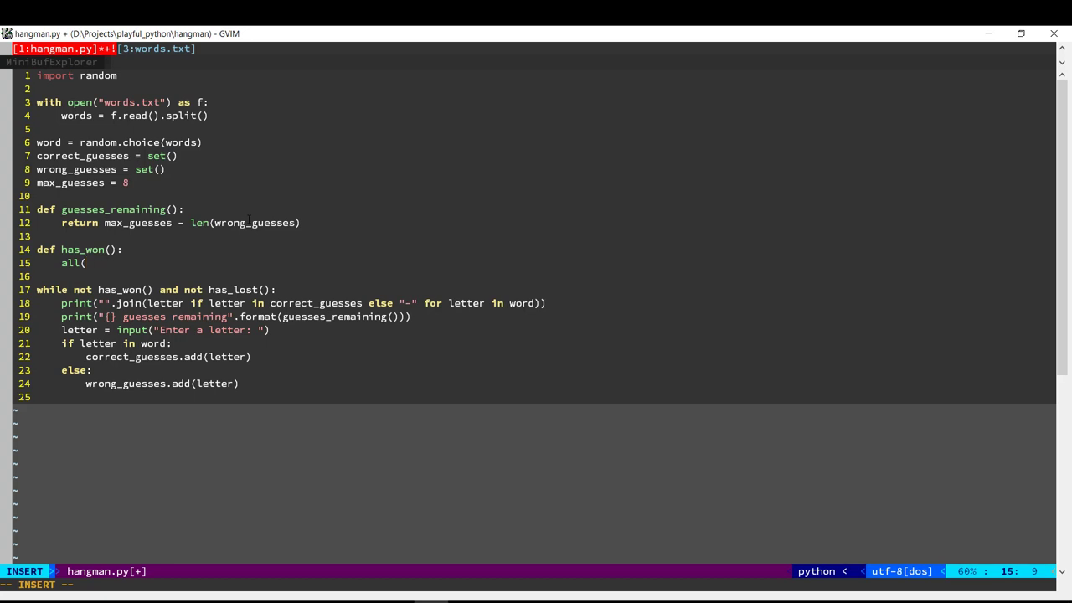
text(letter in)
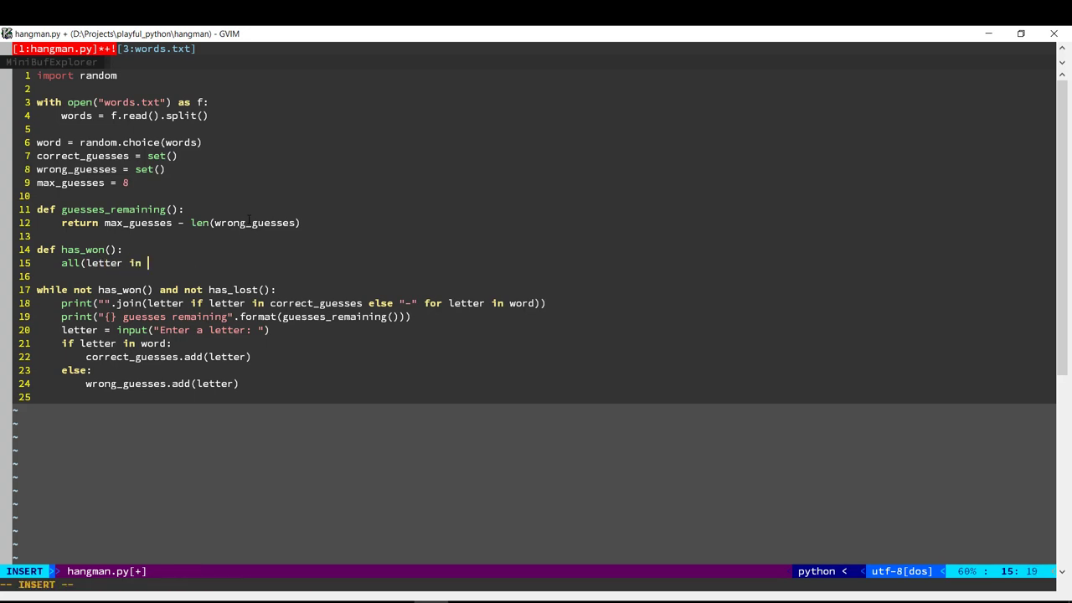
text(correct_guesses for letter in word)
text(def)
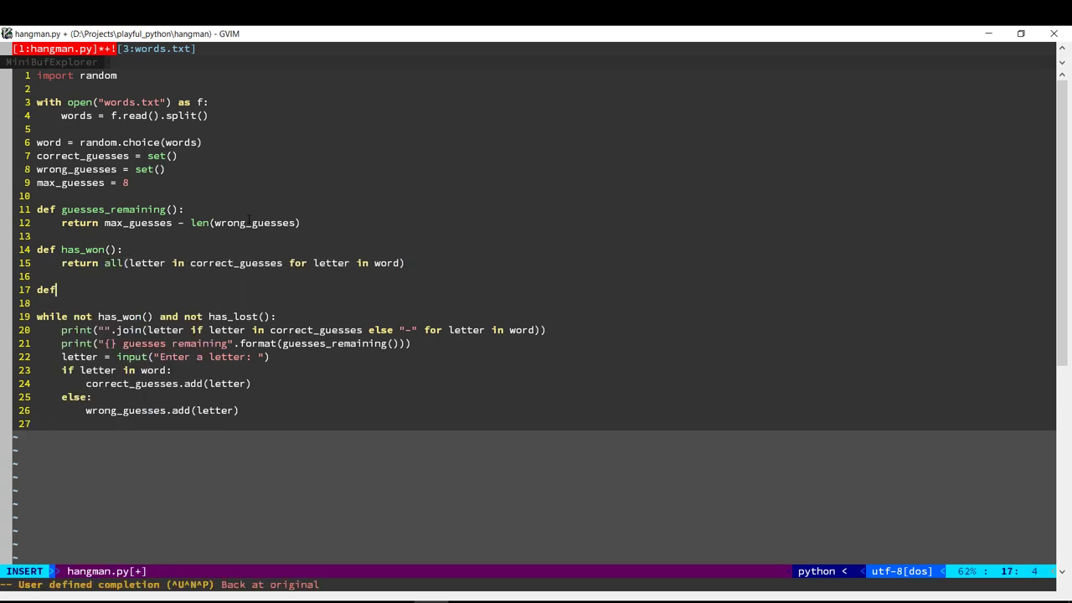
Define has_lost() returning guesses_remaining() == 0.
text(has_lost():)
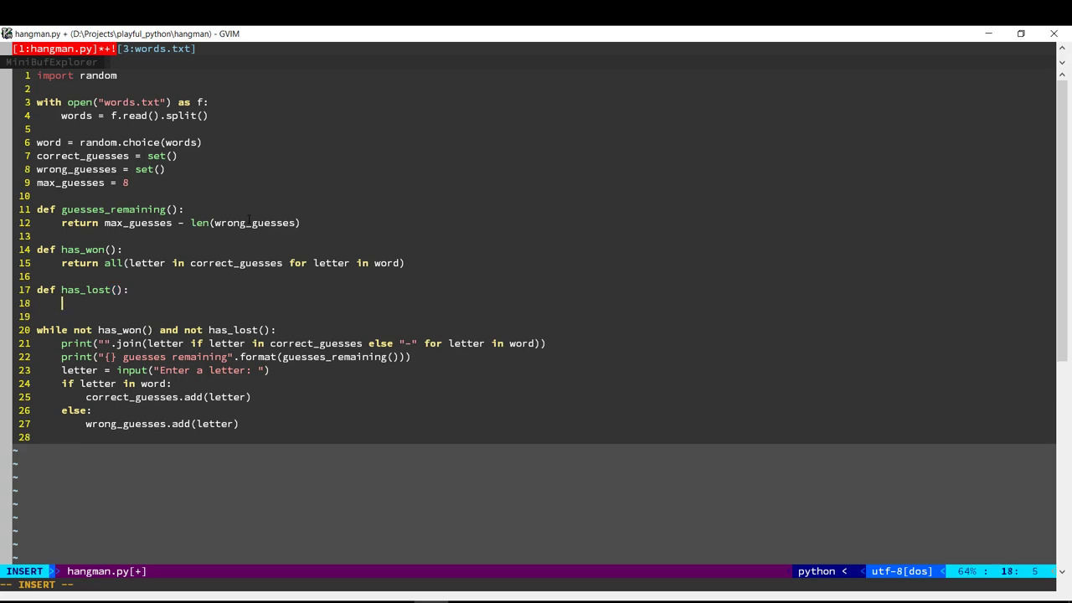
text(re)
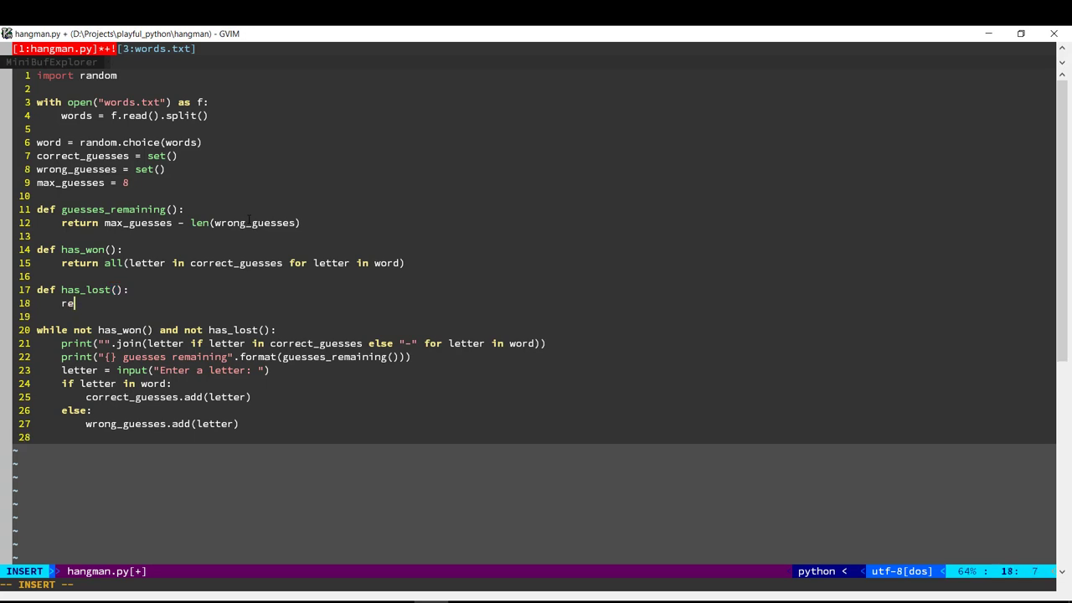
text(turn)
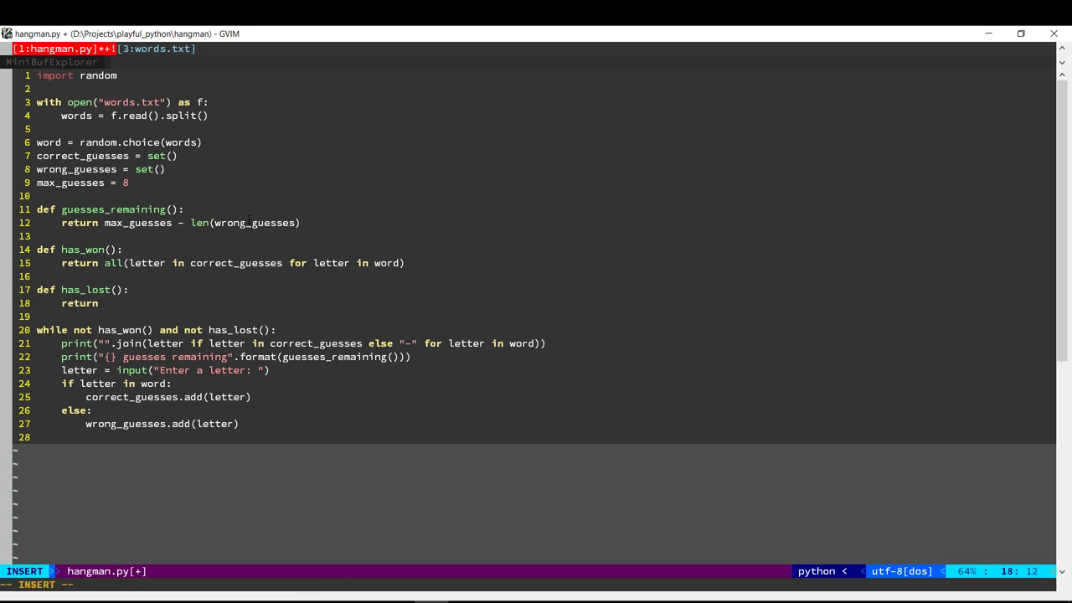
text(guesses_remaining()
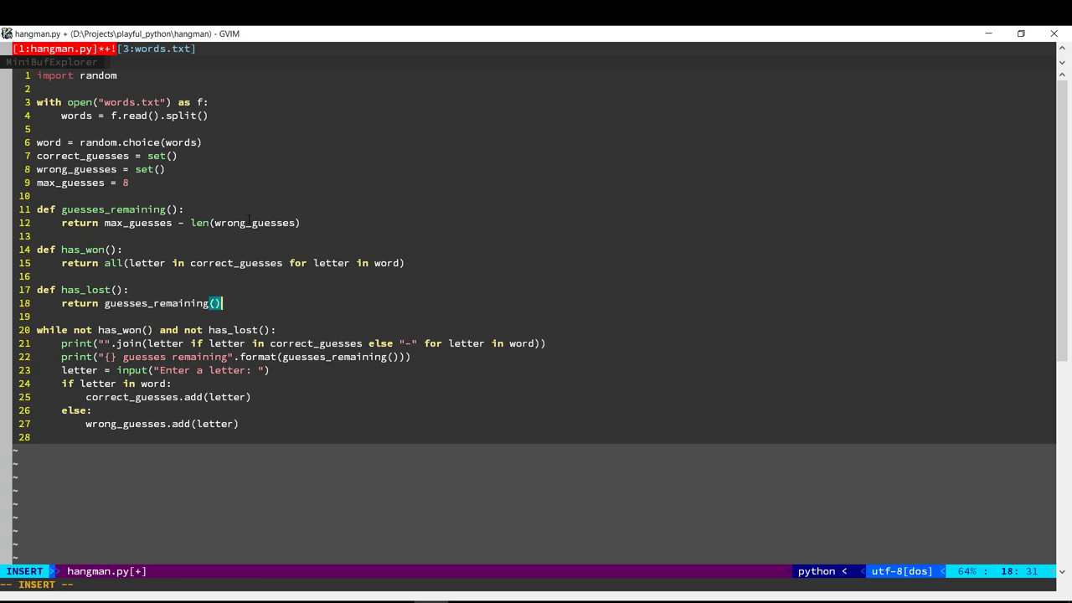
text(== 0)
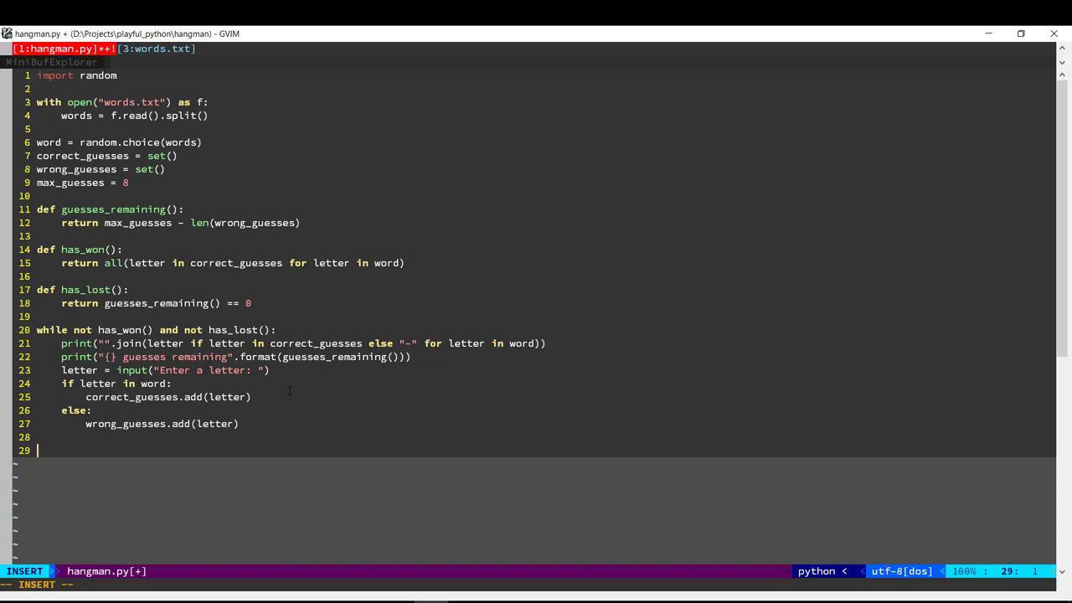
Add a final line printing "Game over. The word was {}" formatted with word.
text(print(")
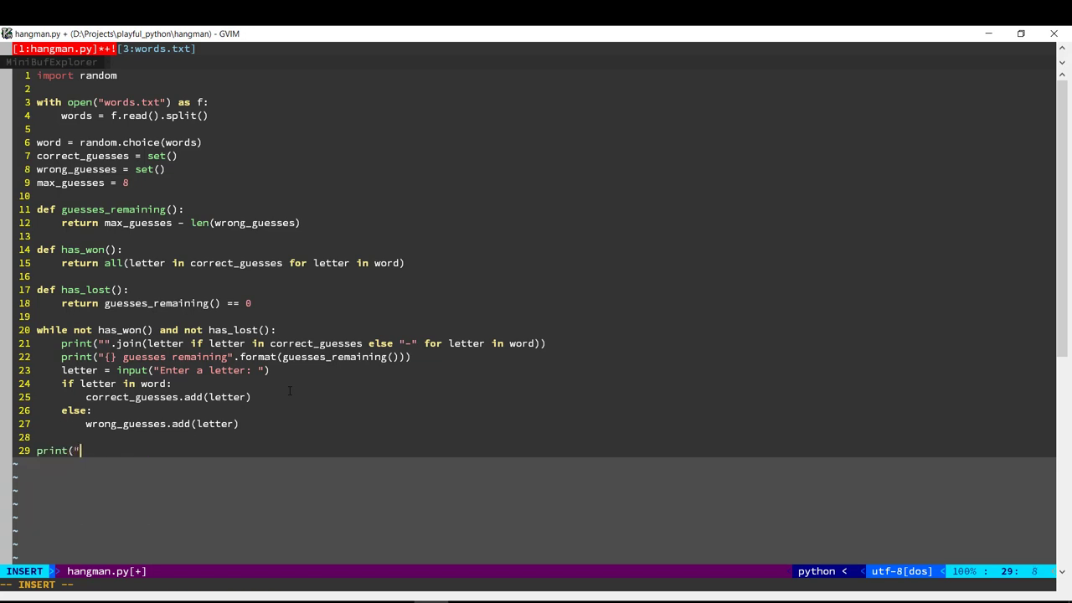
text(Game over. The word was)
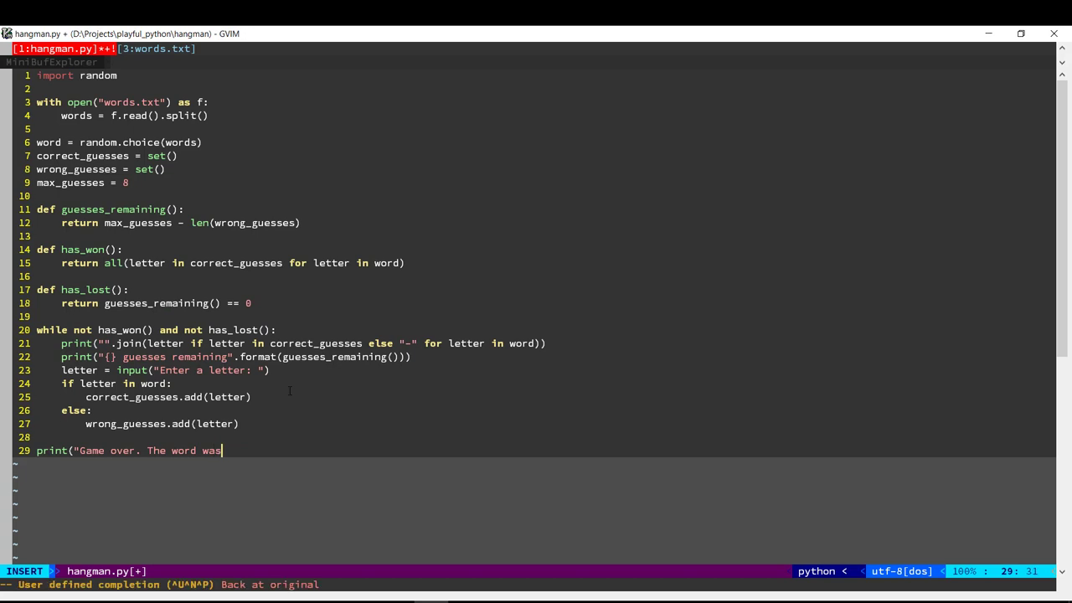
text({}")
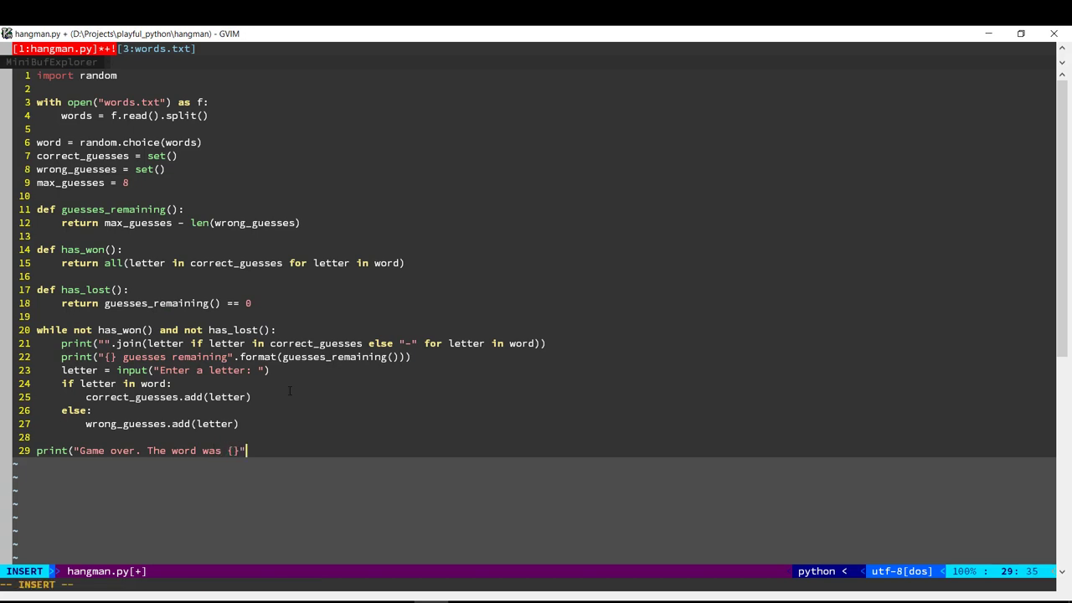
text(.format(word)
text(p)
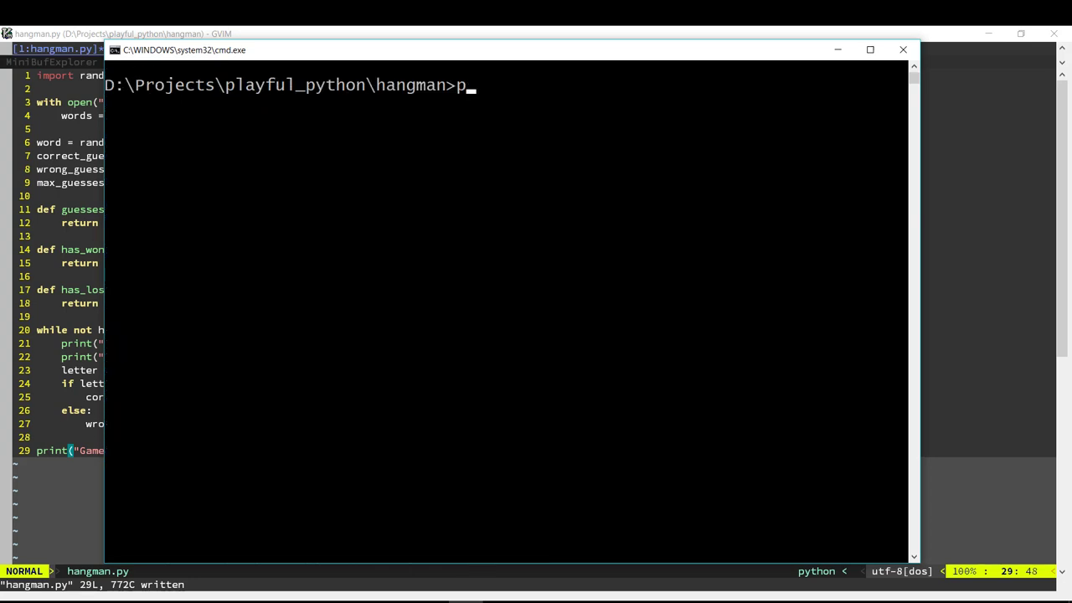
Run python hangman.py and guess the letters i, o and l.
text(ython hangman.py)
text(e)
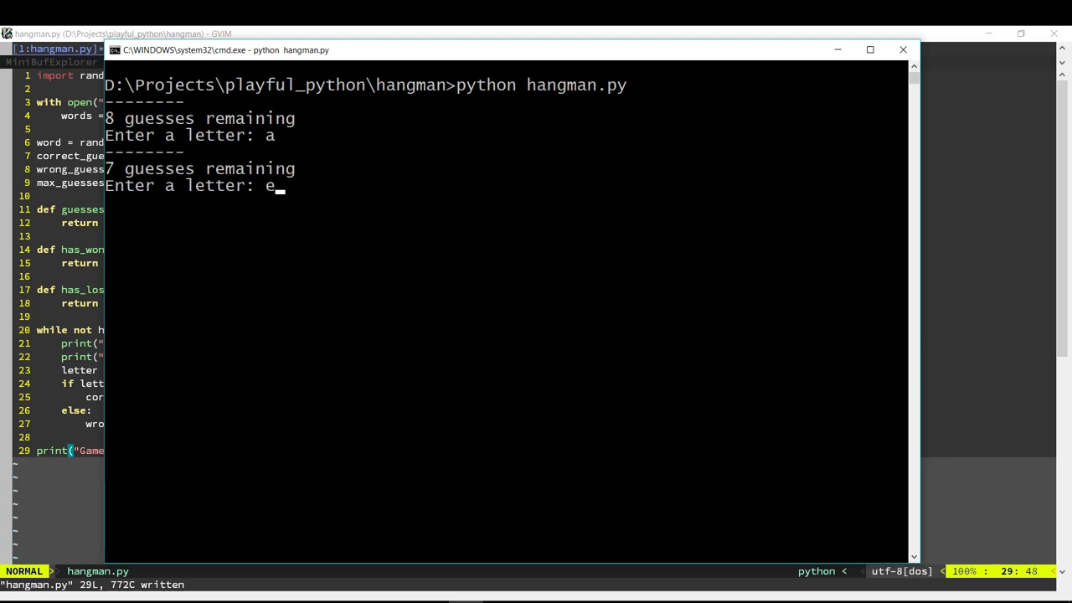
text(i)
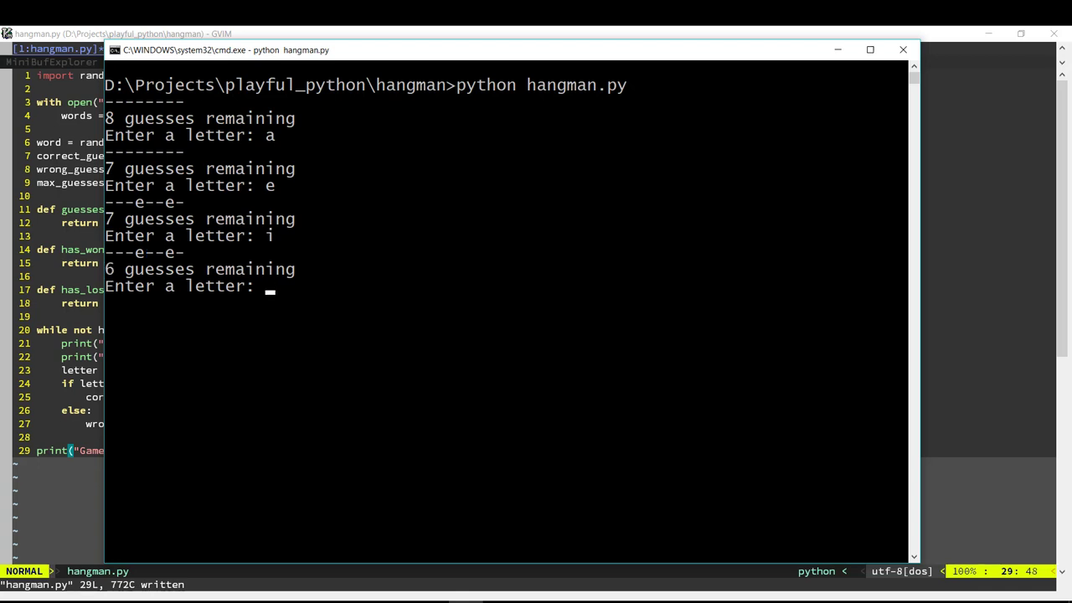
text(o)
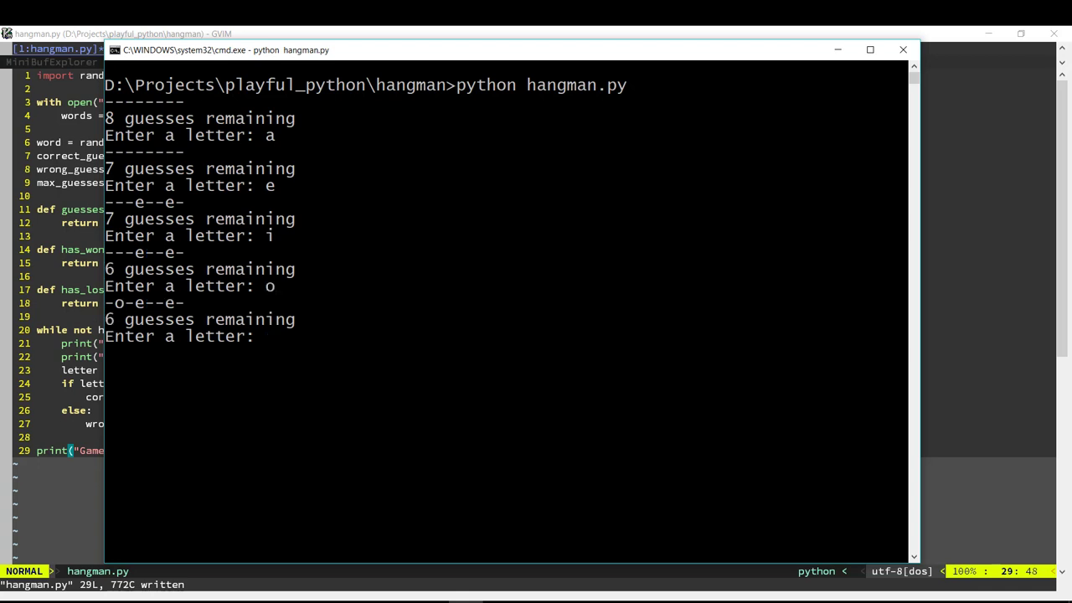
text(l)
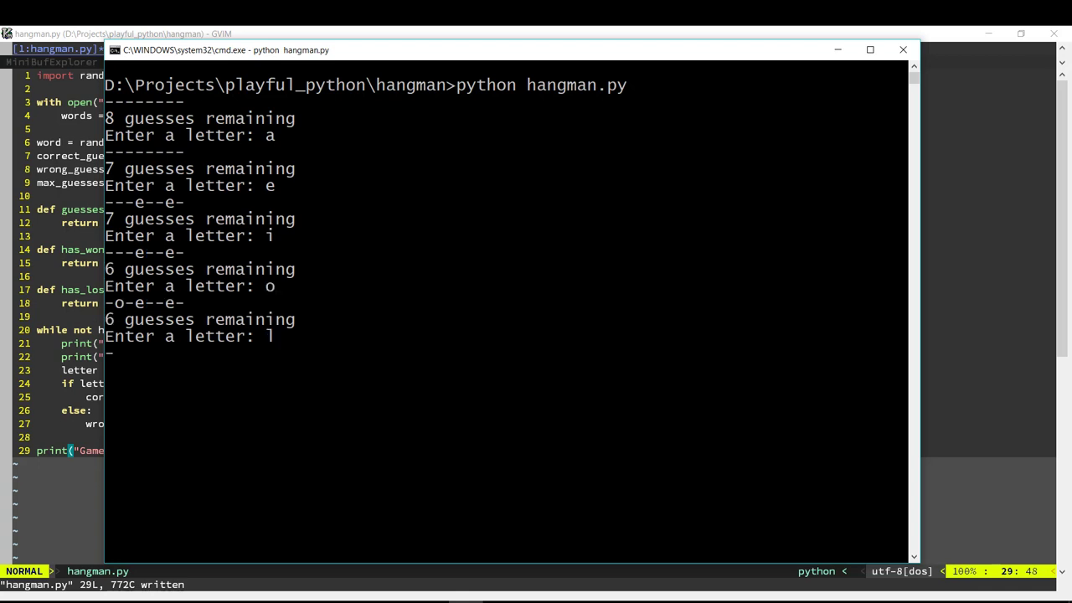
Guess r, s, n, p and h, revealing to-et-er with one guess left.
text(r a letter: r)
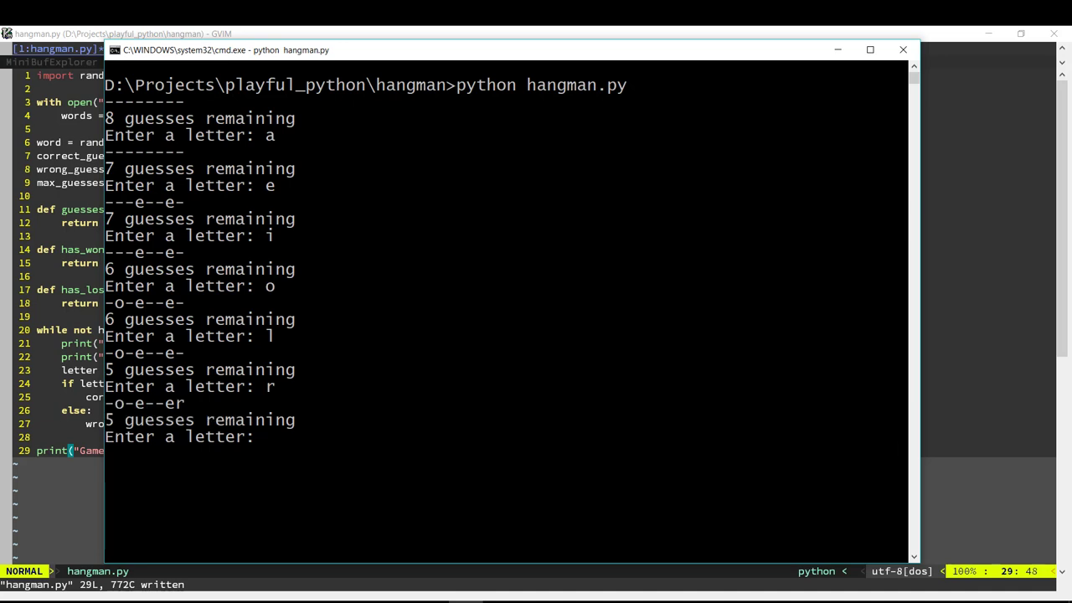
text(s)
text(t)
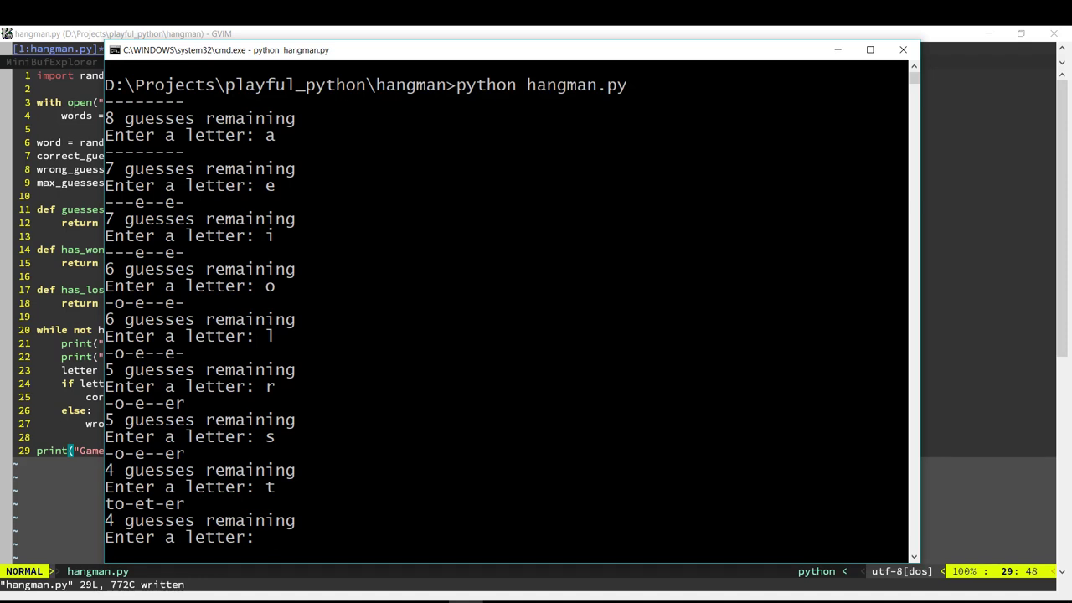
text(n)
text(m)
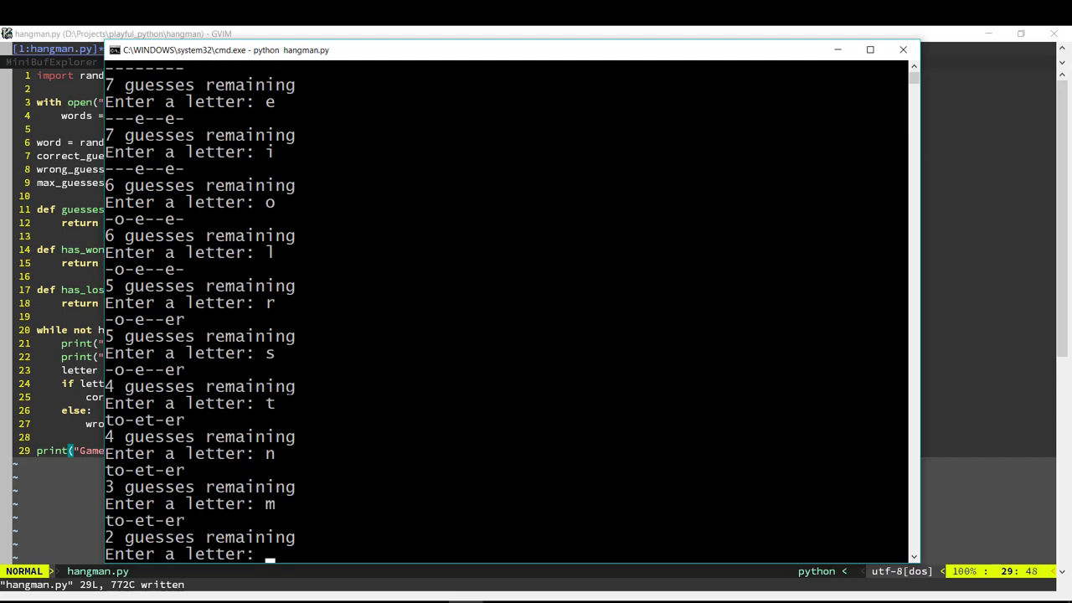
text(p)
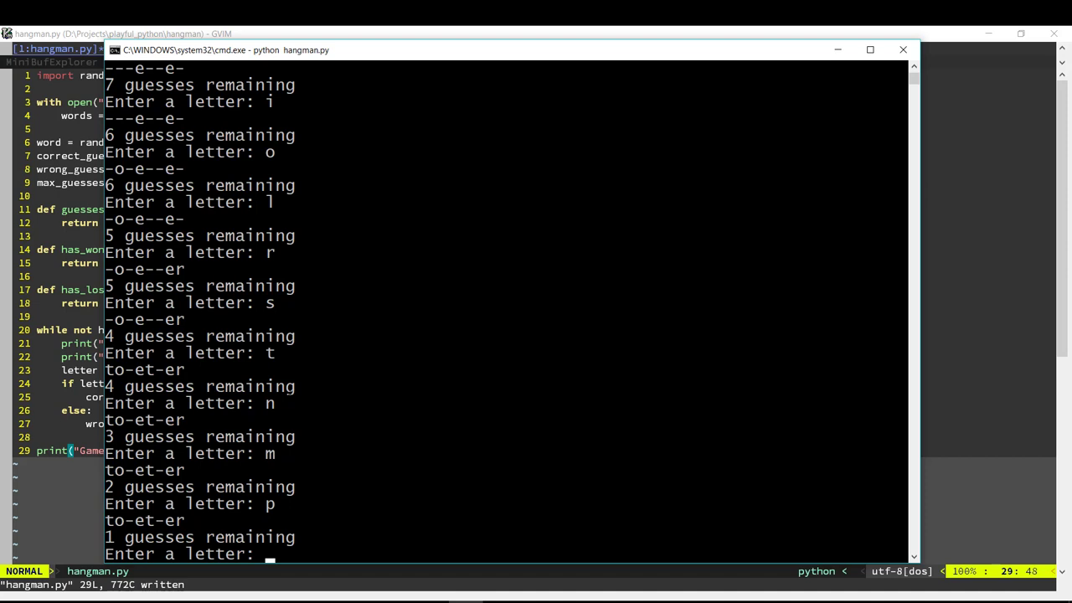
text(h)
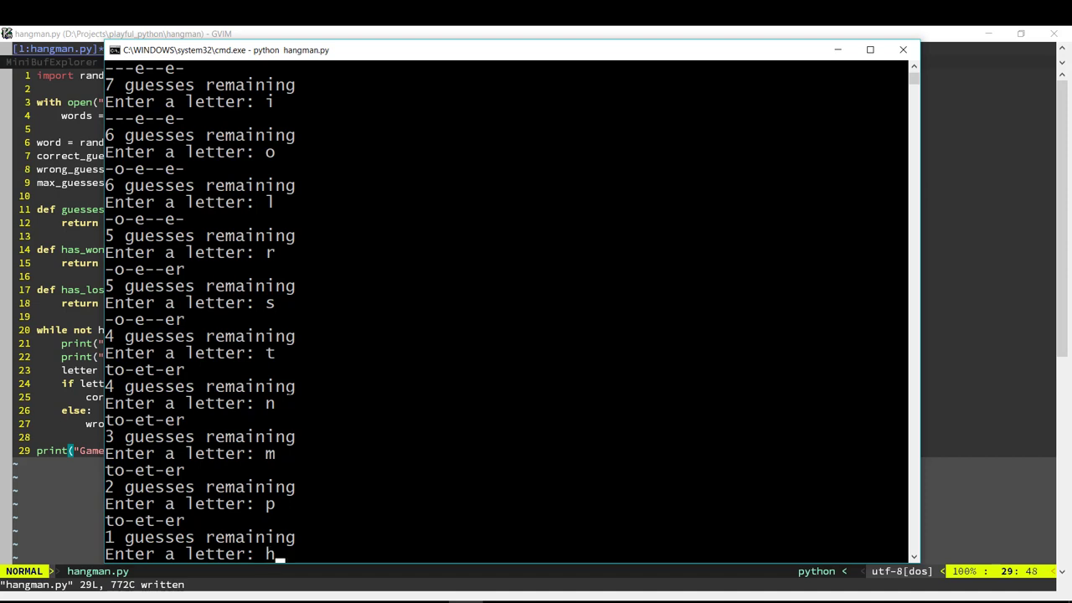